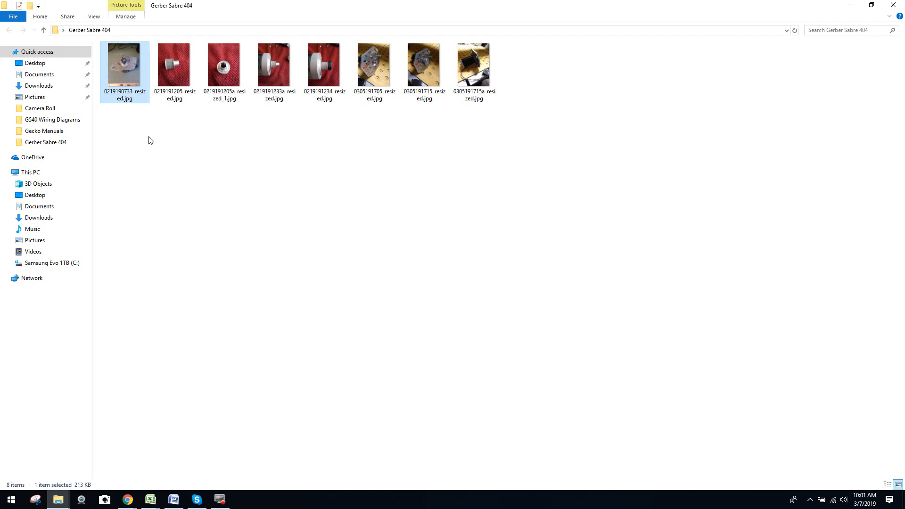
{"action": "mouse_move", "coordinate": [154, 129]}
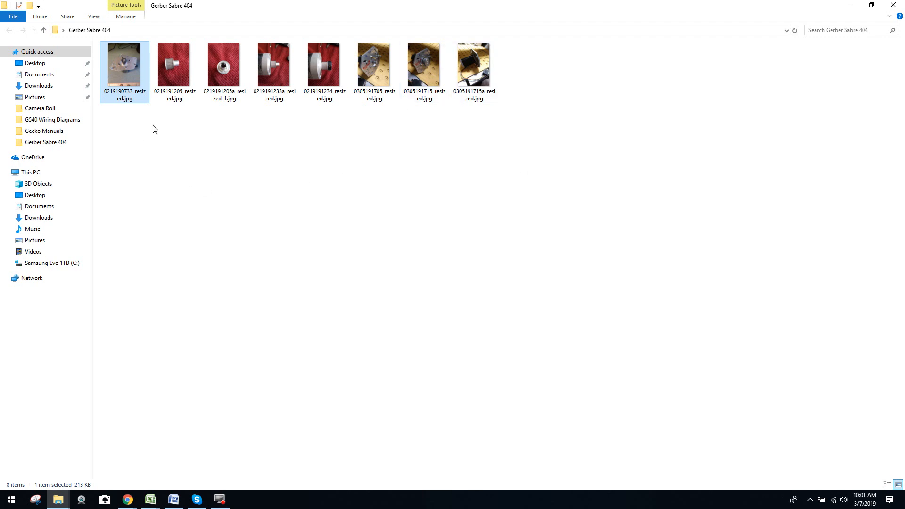
{"action": "mouse_move", "coordinate": [391, 133]}
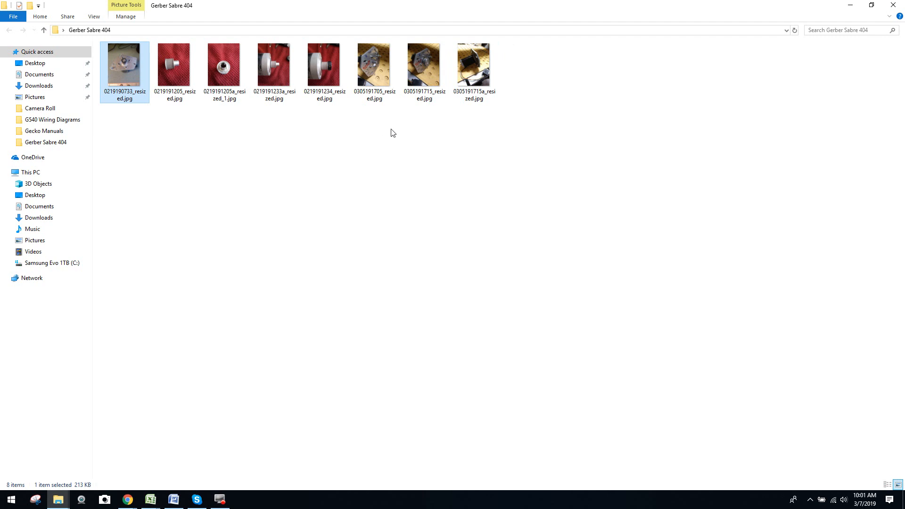
{"action": "mouse_move", "coordinate": [397, 127]}
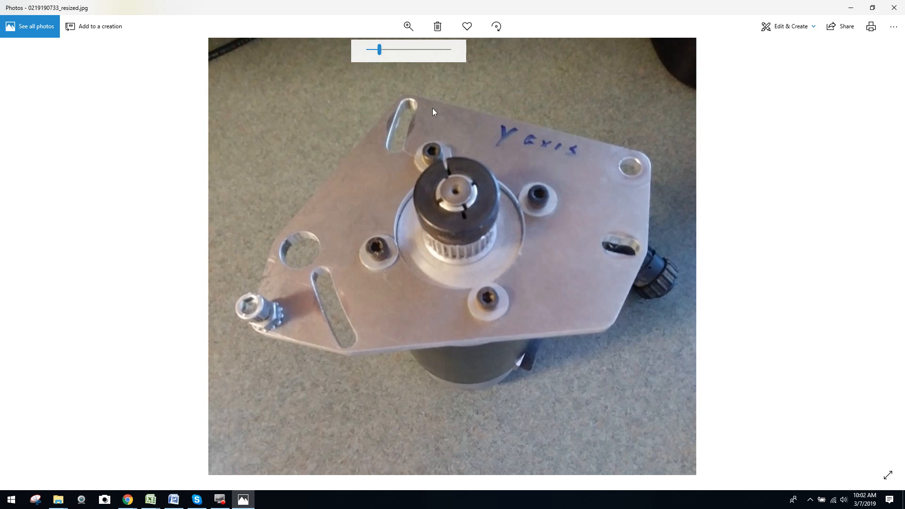
{"action": "mouse_move", "coordinate": [524, 310]}
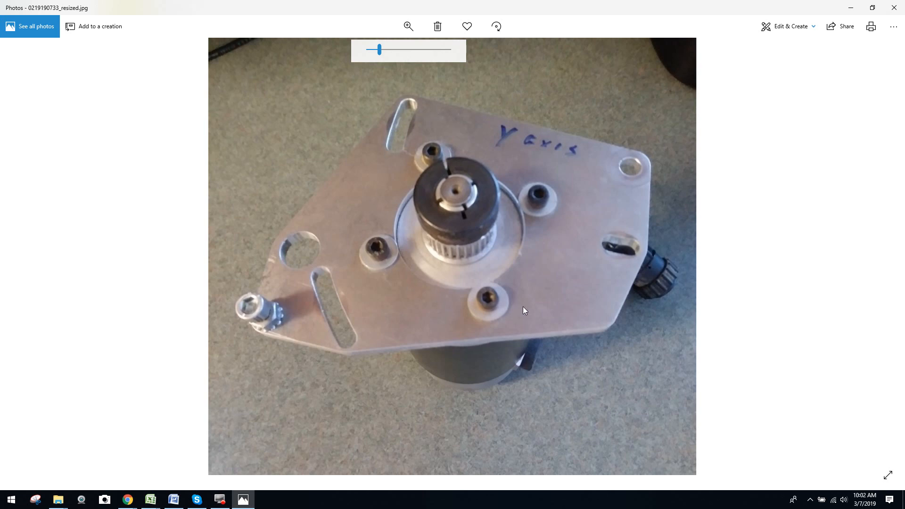
{"action": "mouse_move", "coordinate": [481, 145]}
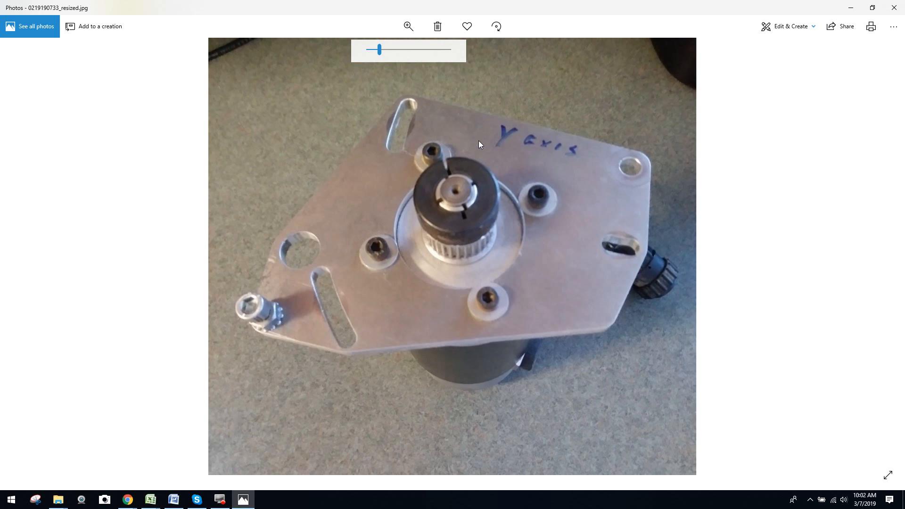
{"action": "mouse_move", "coordinate": [325, 192]}
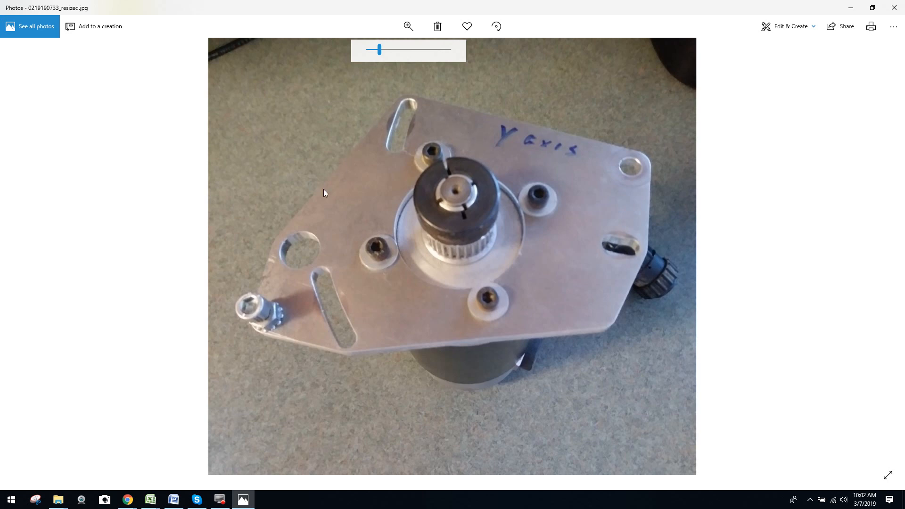
{"action": "mouse_move", "coordinate": [544, 333]}
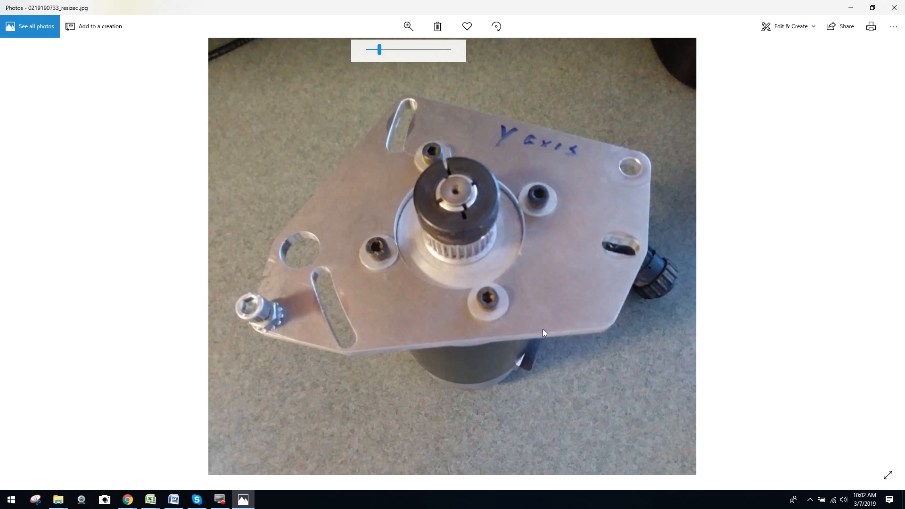
{"action": "mouse_move", "coordinate": [563, 313]}
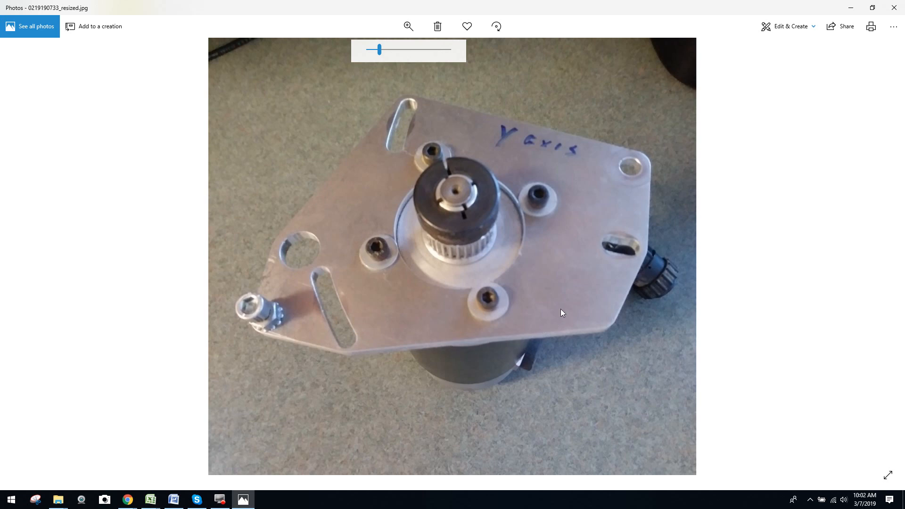
{"action": "mouse_move", "coordinate": [400, 287]}
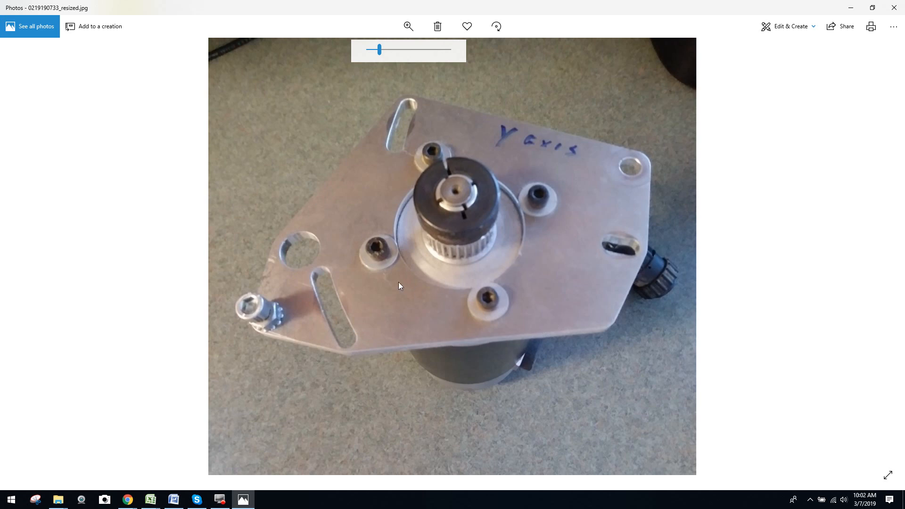
{"action": "mouse_move", "coordinate": [377, 275]}
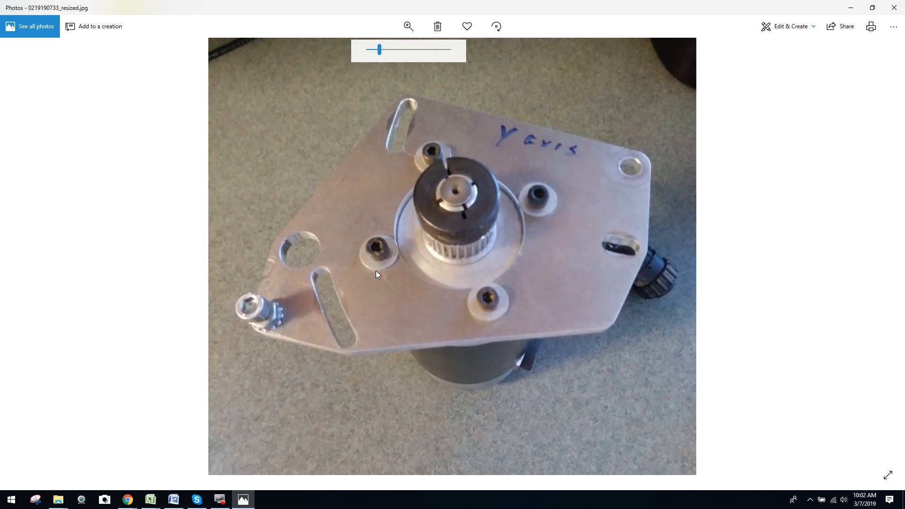
{"action": "mouse_move", "coordinate": [432, 138]}
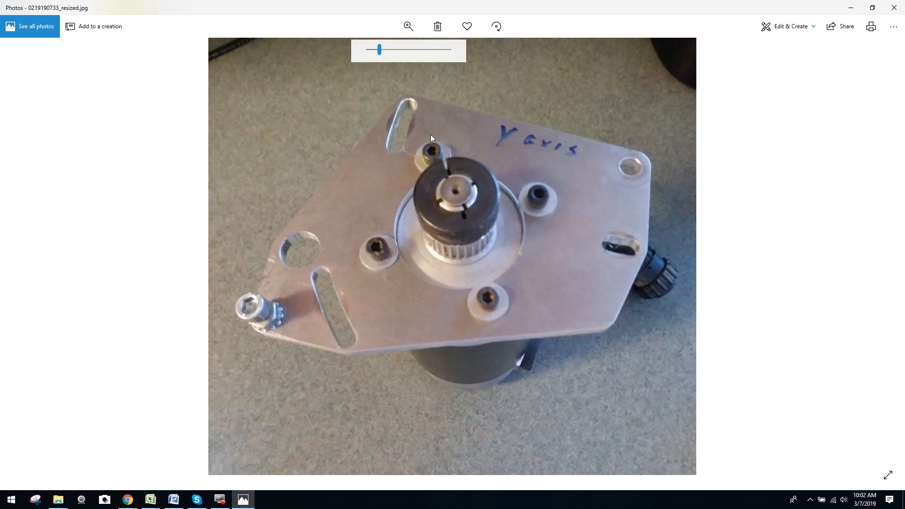
{"action": "mouse_move", "coordinate": [491, 283]}
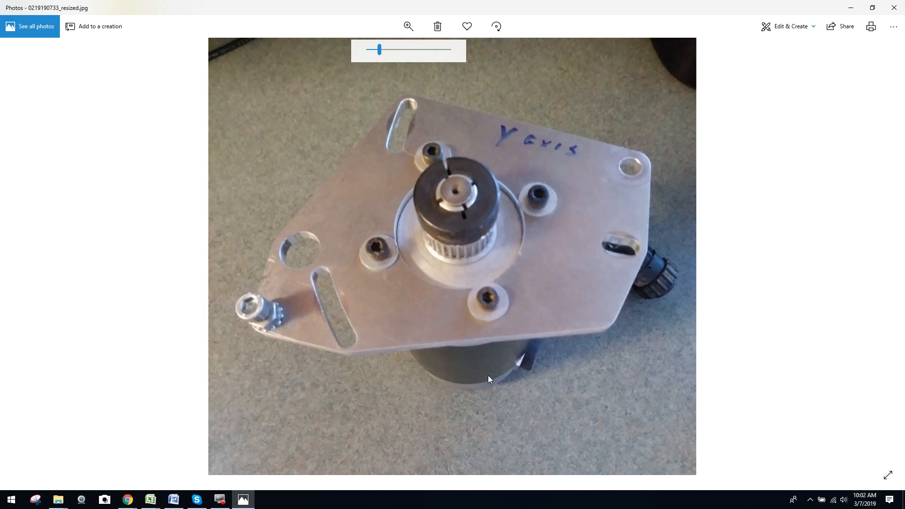
{"action": "mouse_move", "coordinate": [494, 377]}
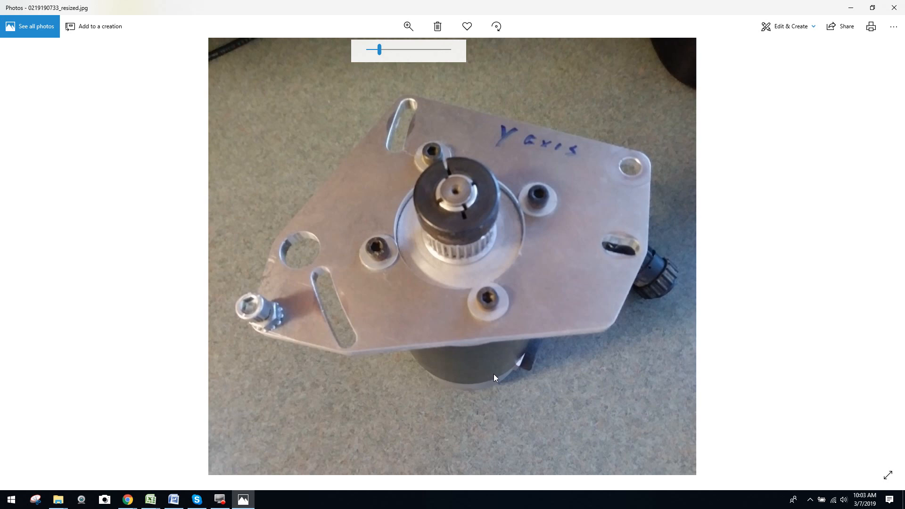
{"action": "mouse_move", "coordinate": [544, 278]}
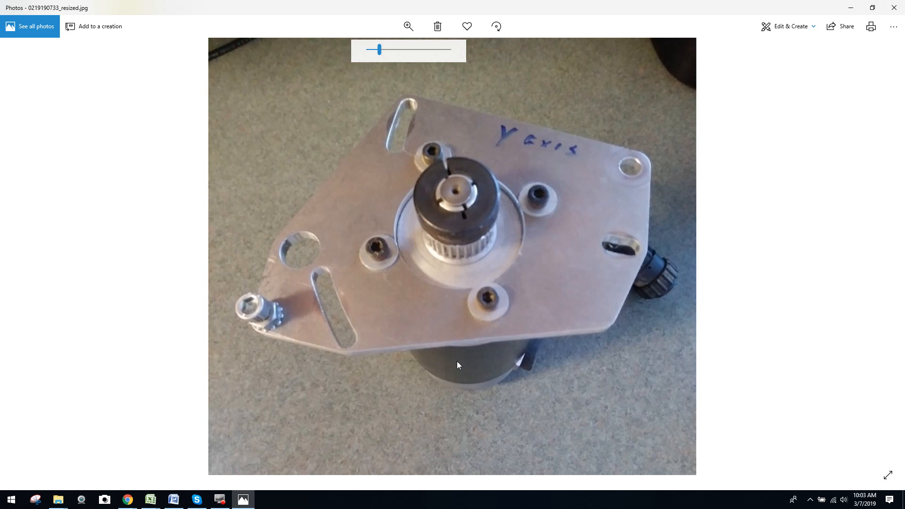
{"action": "mouse_move", "coordinate": [466, 365]}
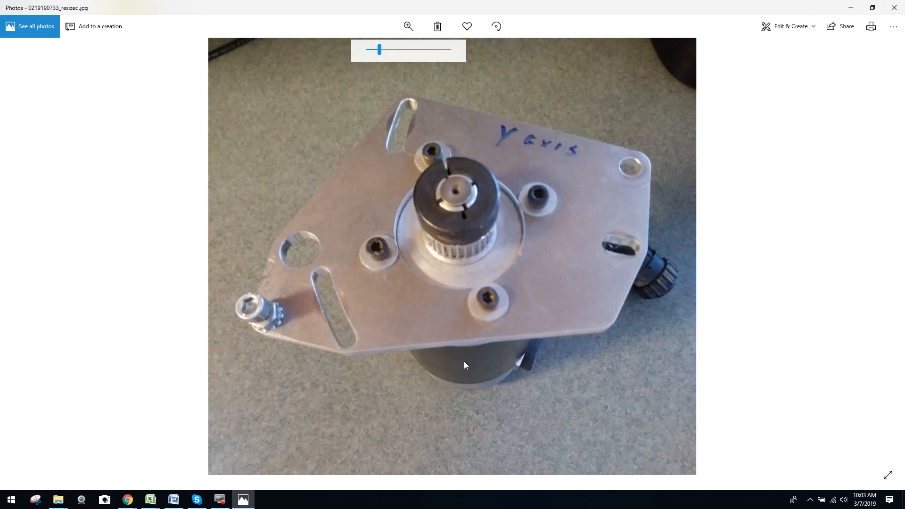
{"action": "mouse_move", "coordinate": [439, 353]}
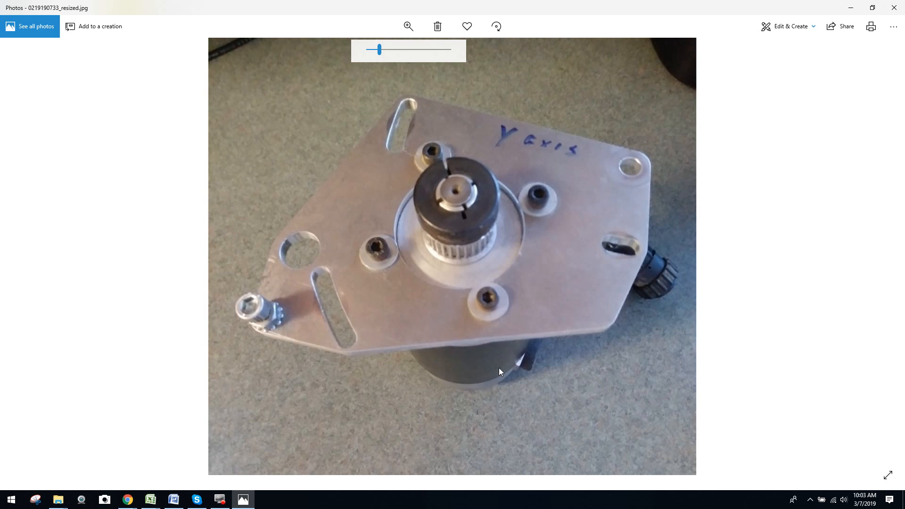
{"action": "mouse_move", "coordinate": [456, 383]}
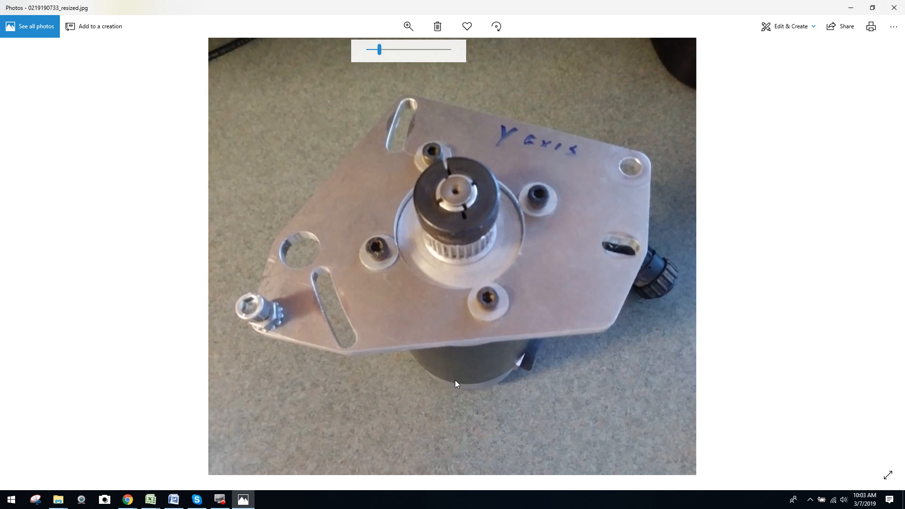
{"action": "mouse_move", "coordinate": [493, 380]}
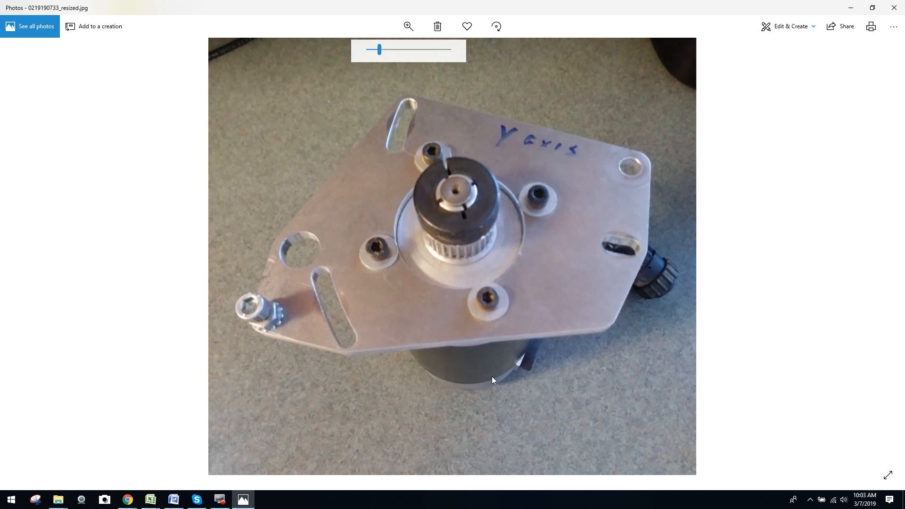
{"action": "mouse_move", "coordinate": [514, 366]}
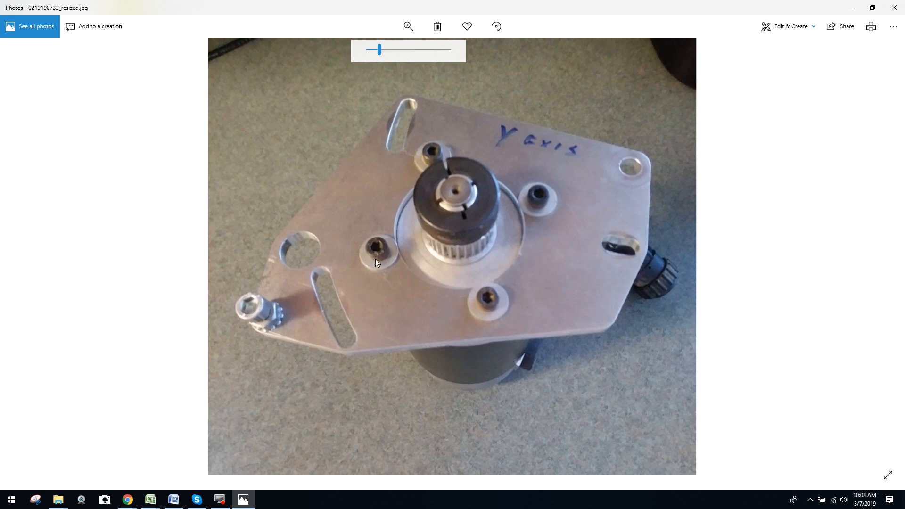
{"action": "mouse_move", "coordinate": [517, 320]}
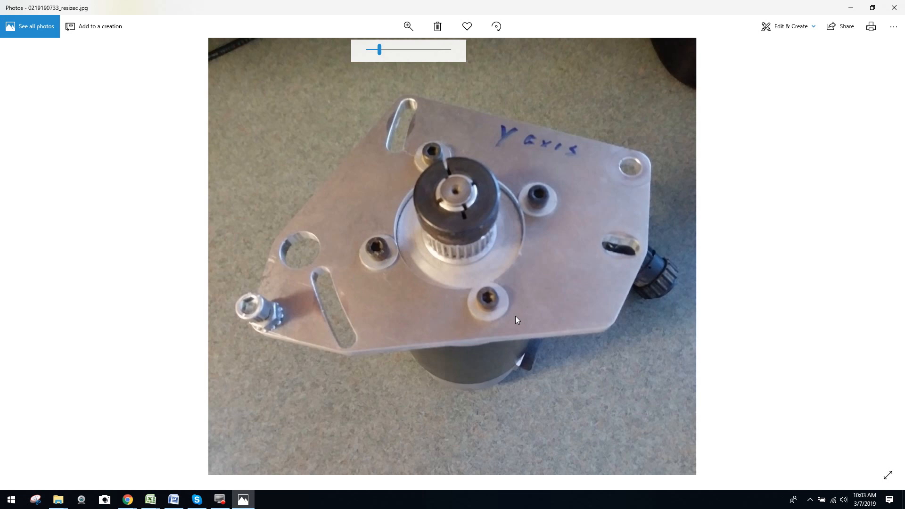
{"action": "mouse_move", "coordinate": [508, 297]}
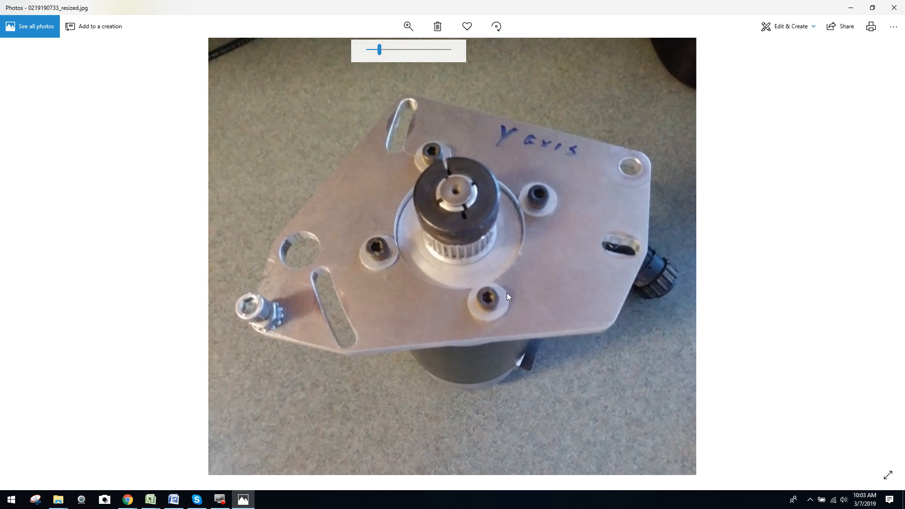
{"action": "mouse_move", "coordinate": [506, 385]}
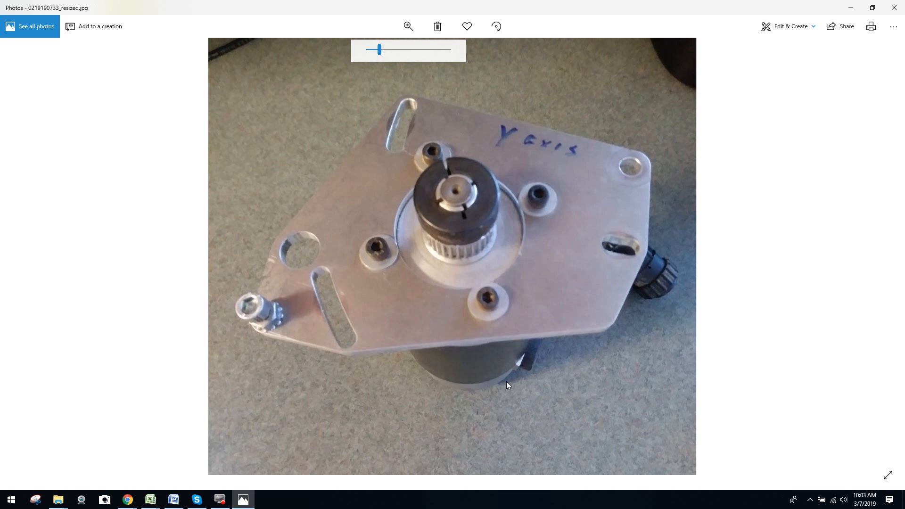
{"action": "mouse_move", "coordinate": [461, 257]}
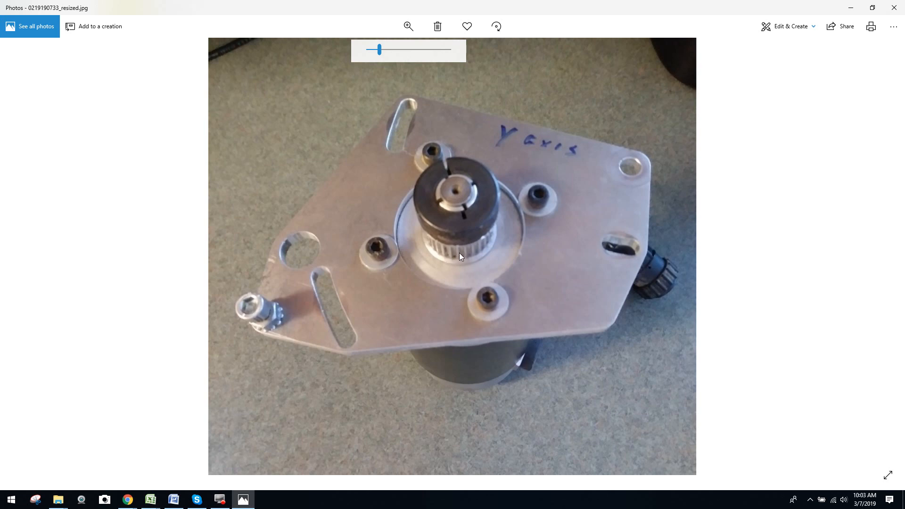
{"action": "mouse_move", "coordinate": [496, 227]}
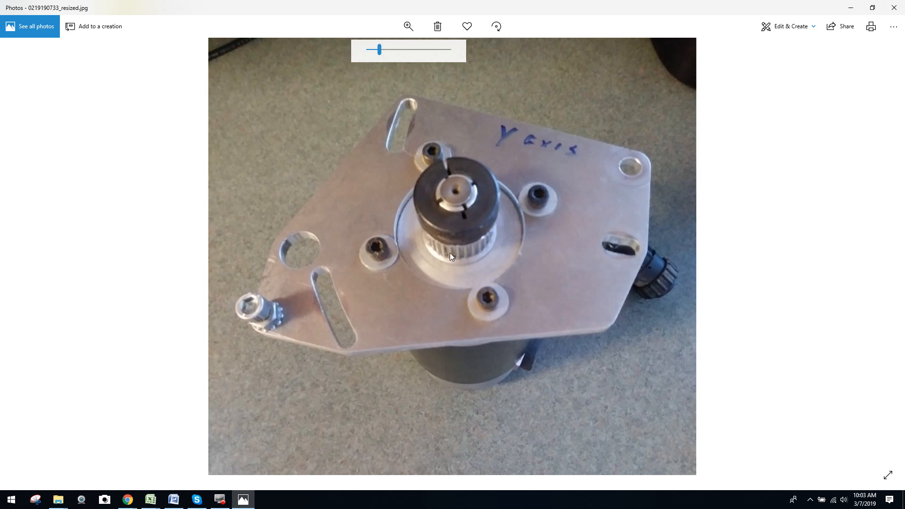
{"action": "mouse_move", "coordinate": [493, 228]}
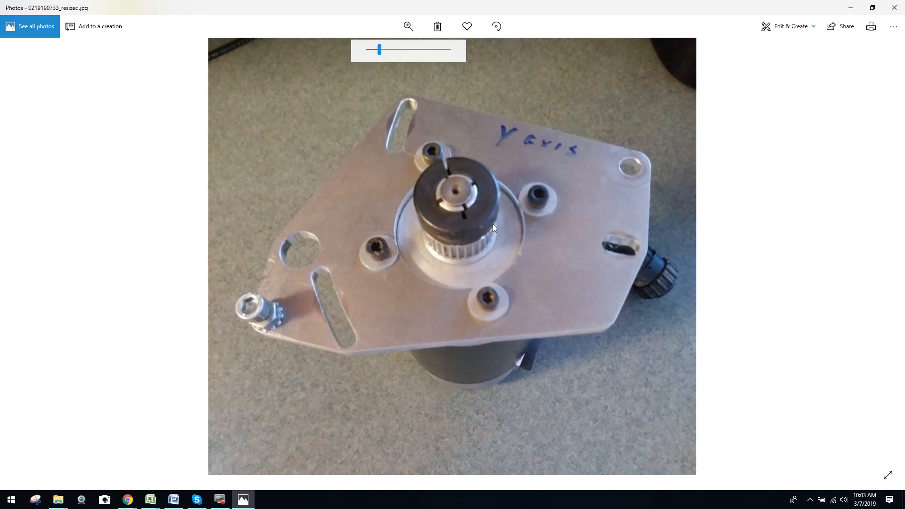
{"action": "mouse_move", "coordinate": [451, 260]}
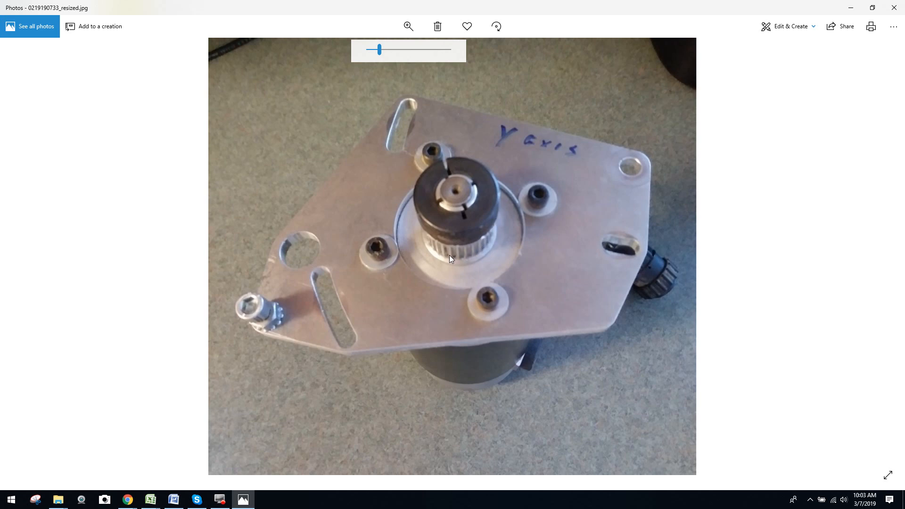
{"action": "mouse_move", "coordinate": [468, 261]}
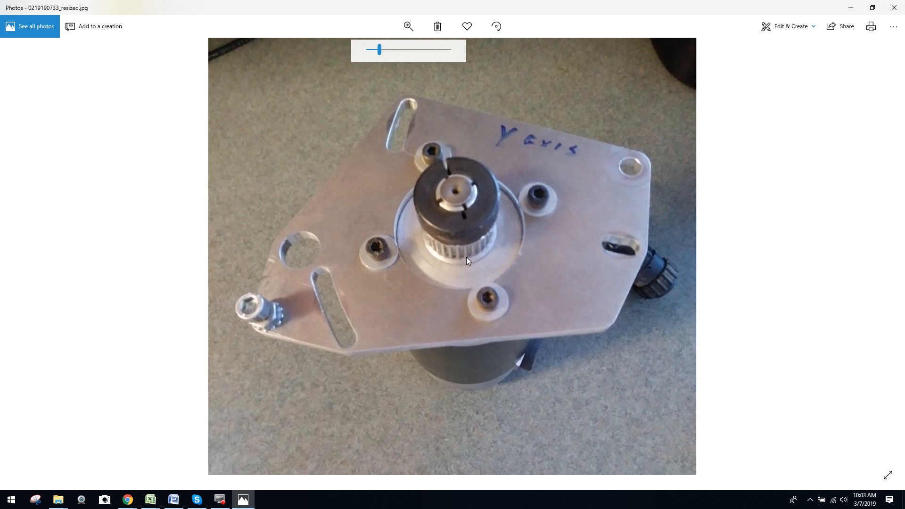
{"action": "mouse_move", "coordinate": [463, 192]}
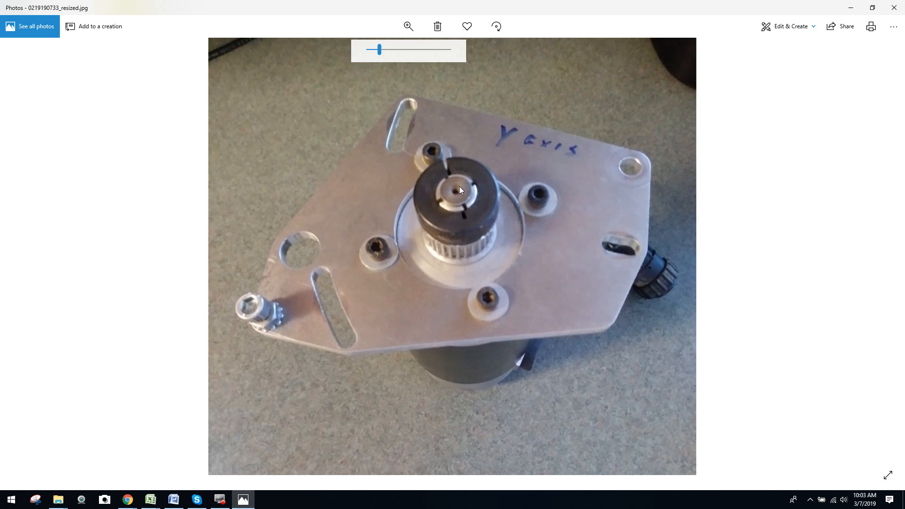
{"action": "mouse_move", "coordinate": [493, 246]}
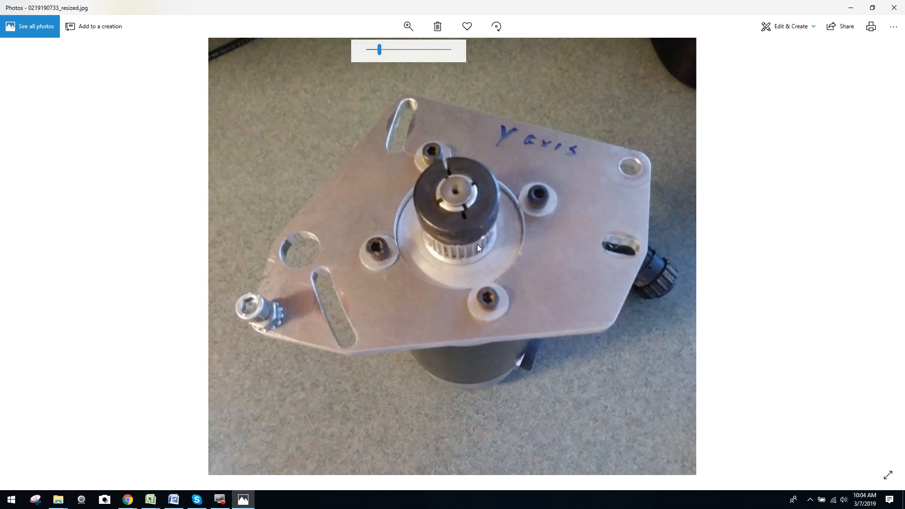
{"action": "mouse_move", "coordinate": [491, 234]}
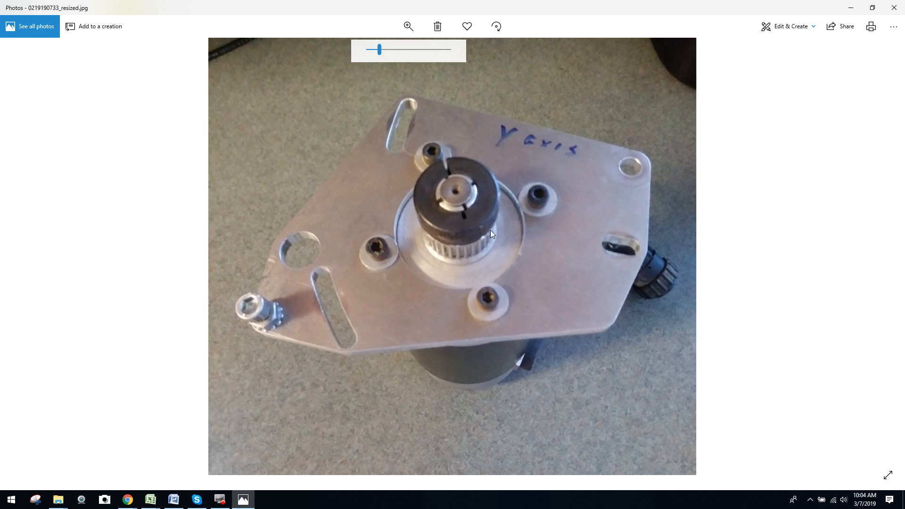
{"action": "mouse_move", "coordinate": [427, 191]}
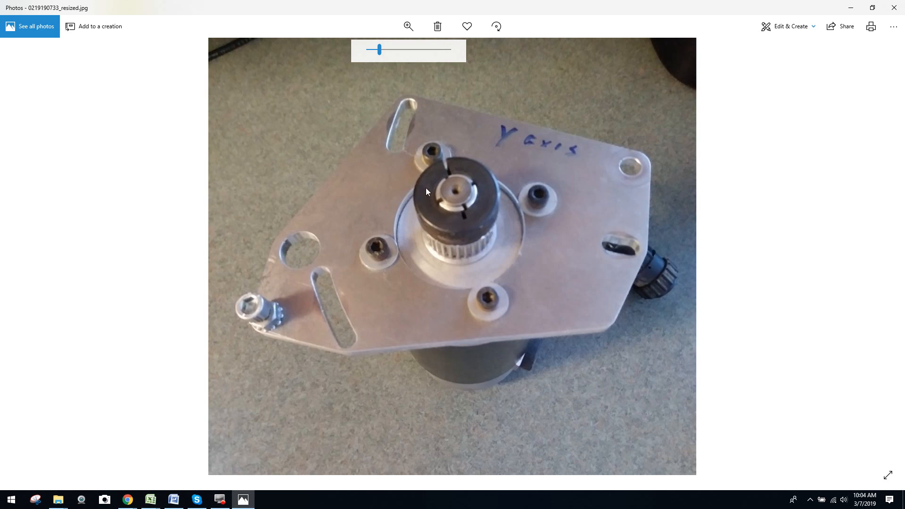
{"action": "mouse_move", "coordinate": [459, 225]}
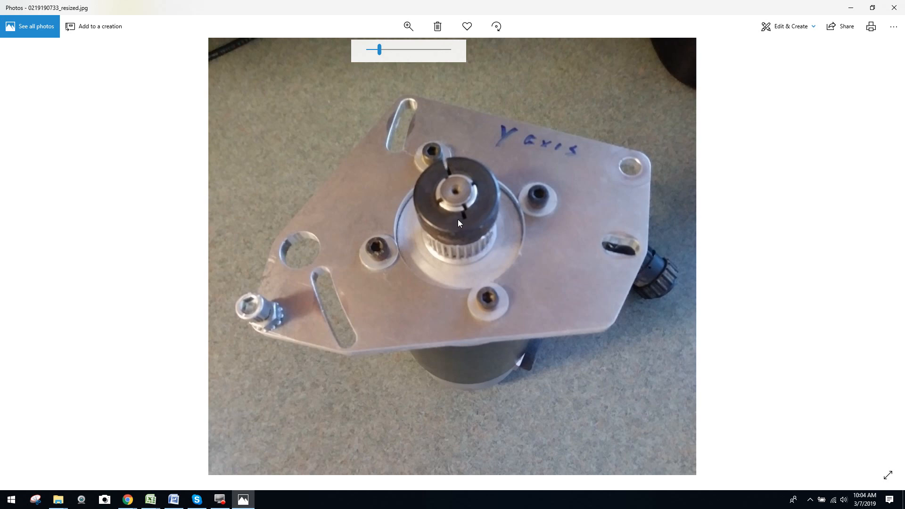
{"action": "mouse_move", "coordinate": [469, 214]}
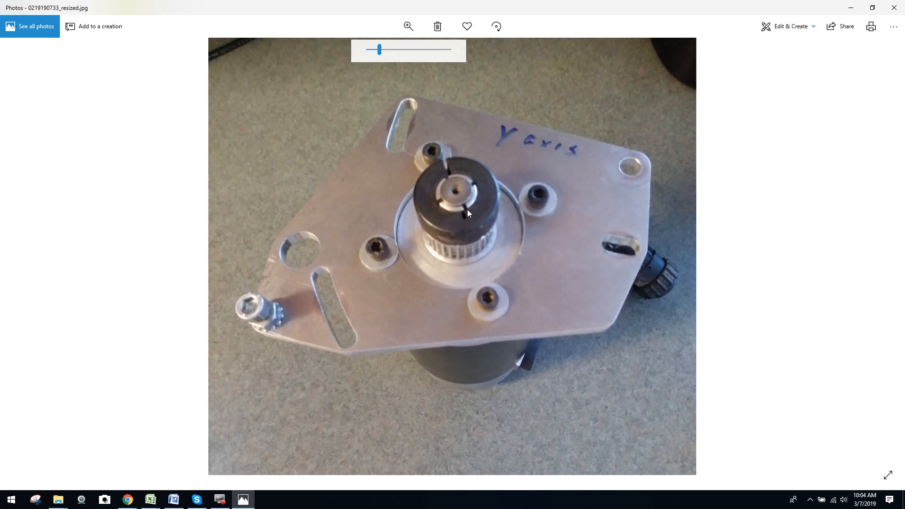
{"action": "mouse_move", "coordinate": [442, 205]}
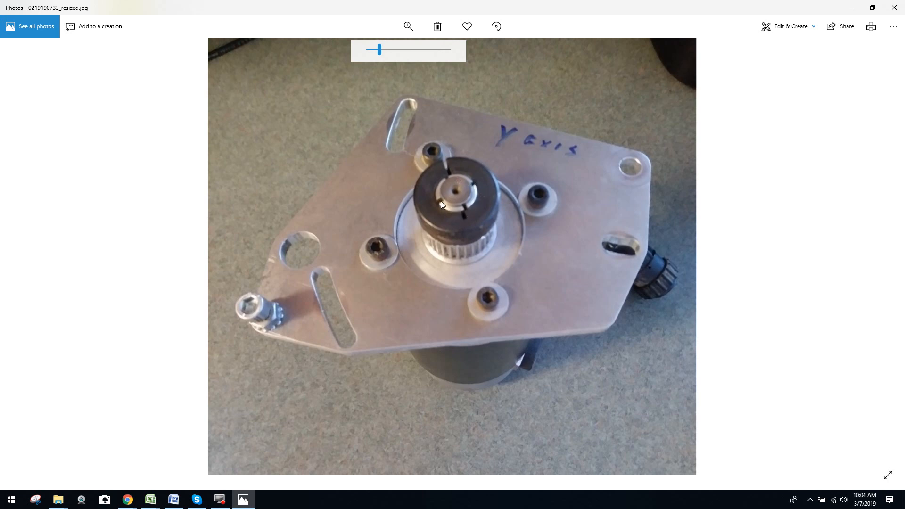
{"action": "mouse_move", "coordinate": [462, 179]}
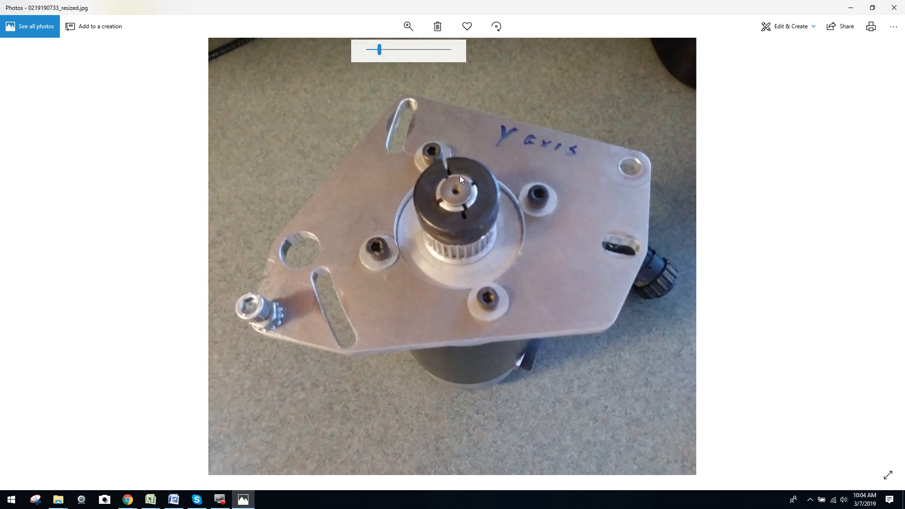
{"action": "mouse_move", "coordinate": [434, 240]}
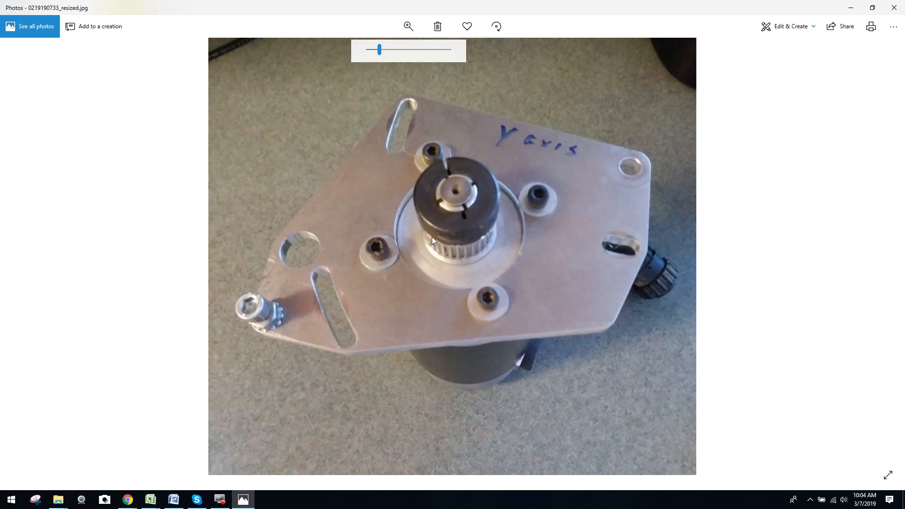
{"action": "mouse_move", "coordinate": [458, 235]}
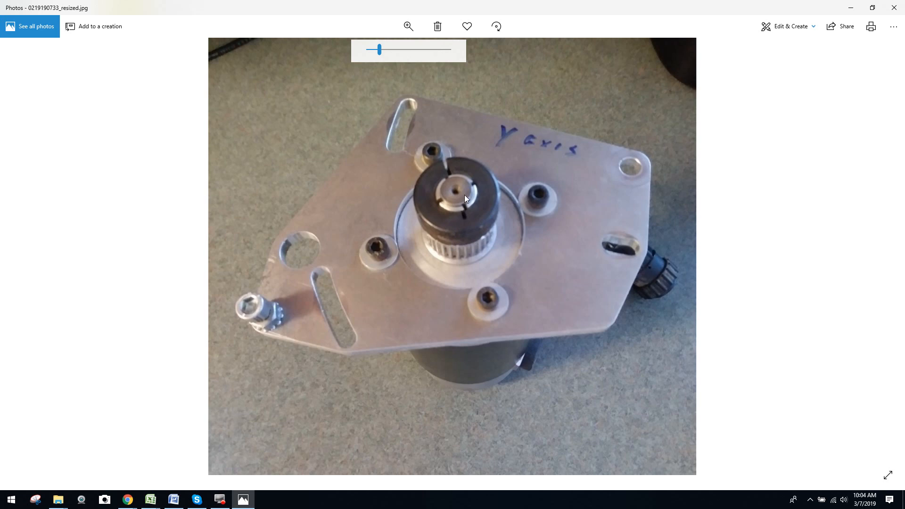
{"action": "mouse_move", "coordinate": [468, 254]}
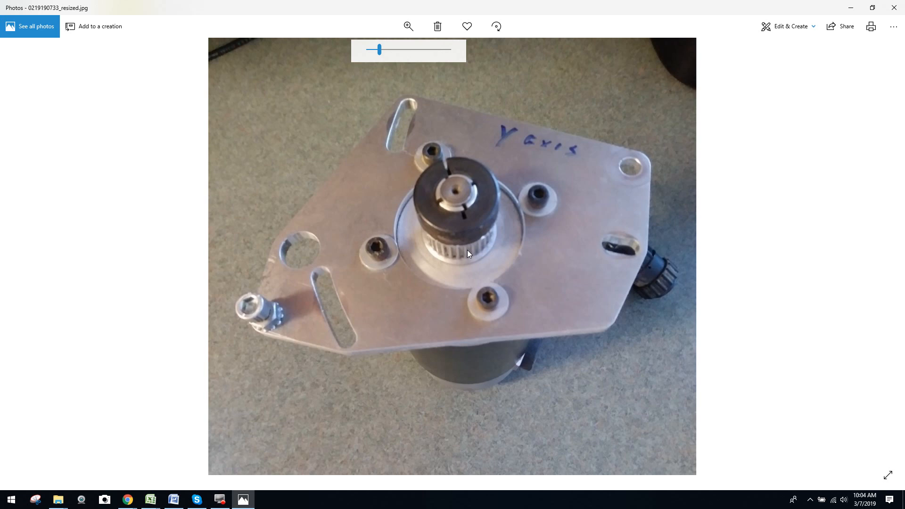
{"action": "mouse_move", "coordinate": [533, 199]}
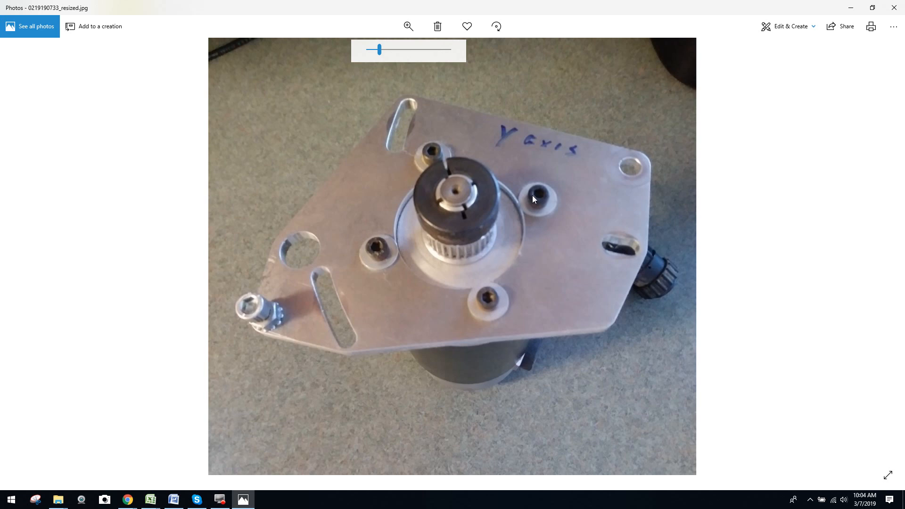
{"action": "mouse_move", "coordinate": [447, 261]}
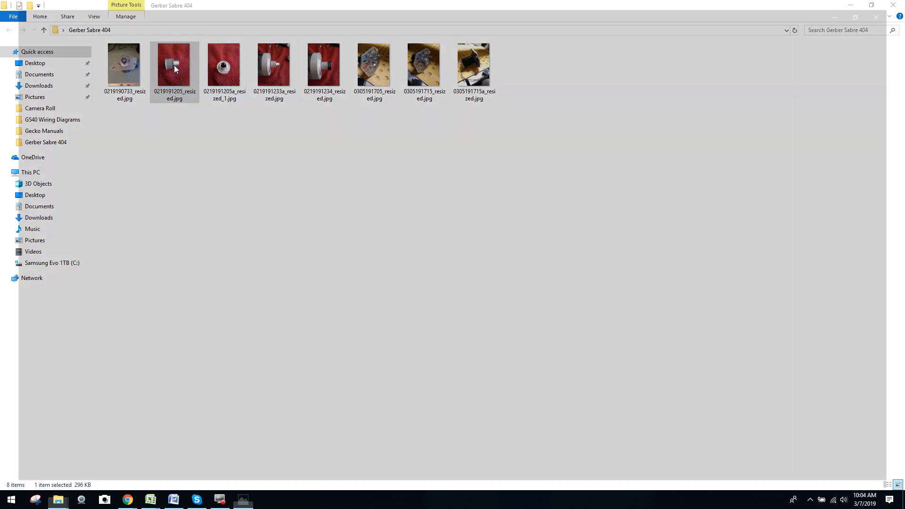
{"action": "double_click", "coordinate": [175, 63]}
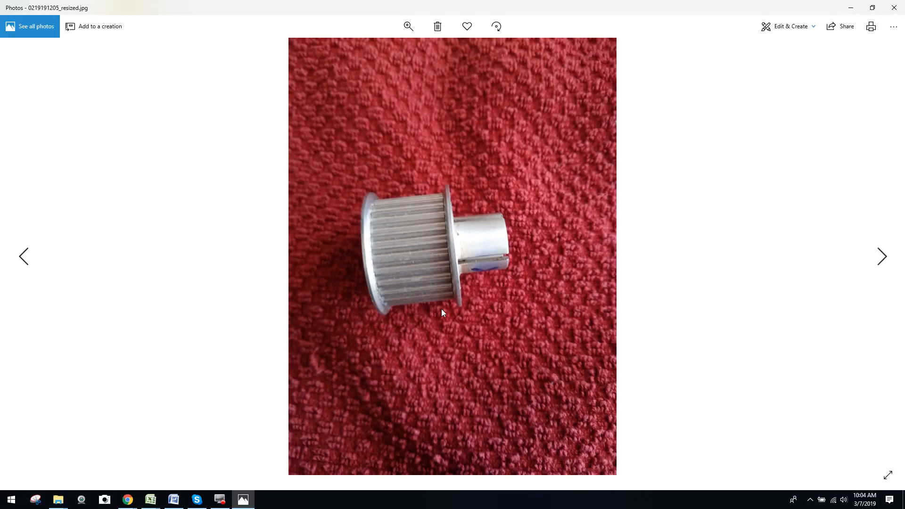
{"action": "mouse_move", "coordinate": [442, 219]}
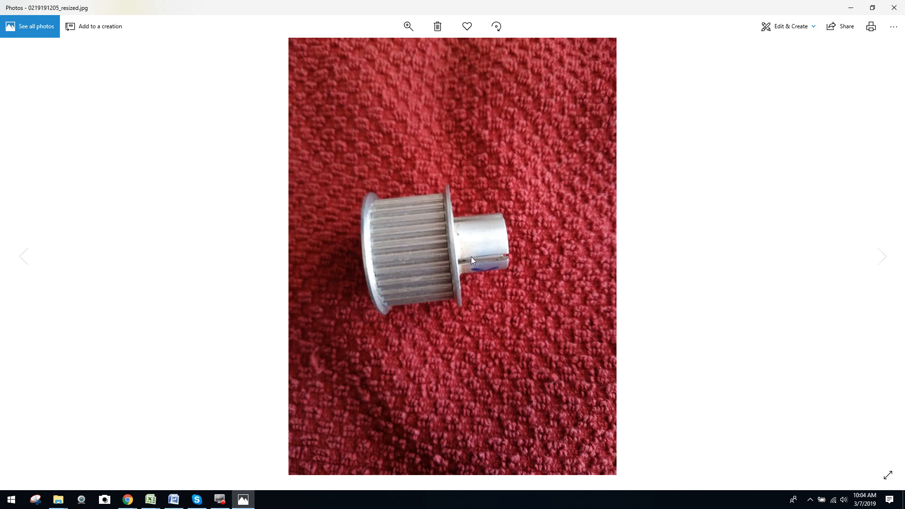
{"action": "mouse_move", "coordinate": [511, 251]}
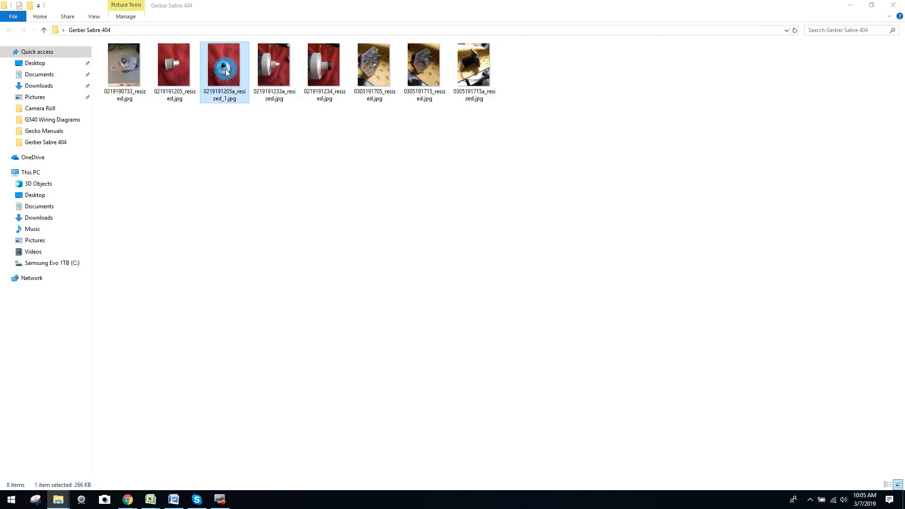
{"action": "double_click", "coordinate": [225, 63]}
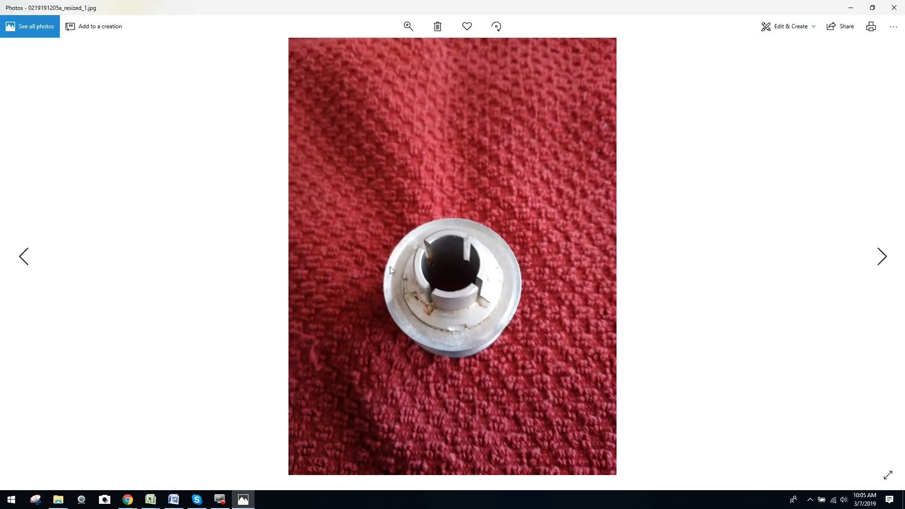
{"action": "mouse_move", "coordinate": [430, 335]}
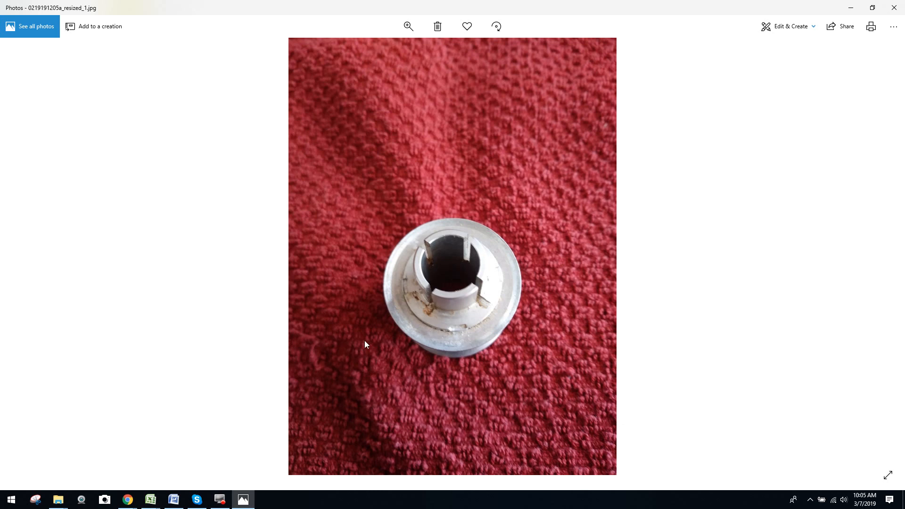
{"action": "mouse_move", "coordinate": [430, 213]}
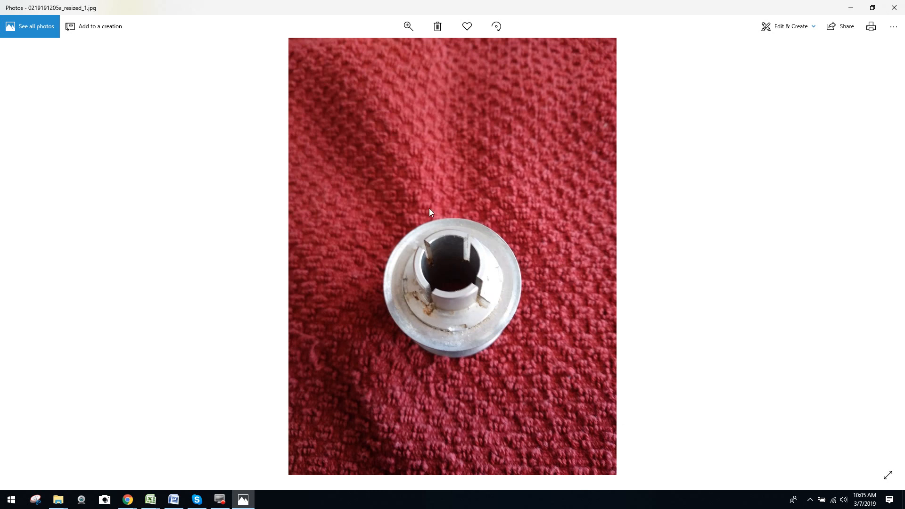
{"action": "mouse_move", "coordinate": [421, 253]}
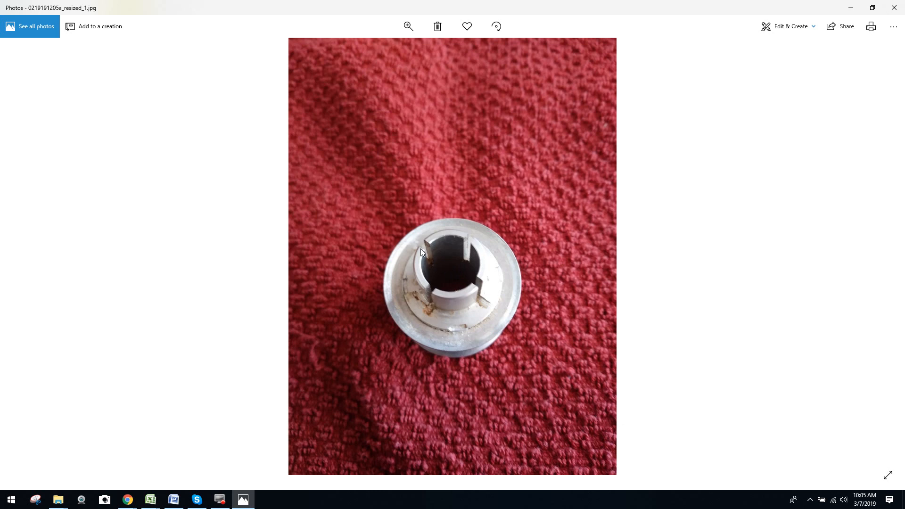
{"action": "mouse_move", "coordinate": [452, 284]}
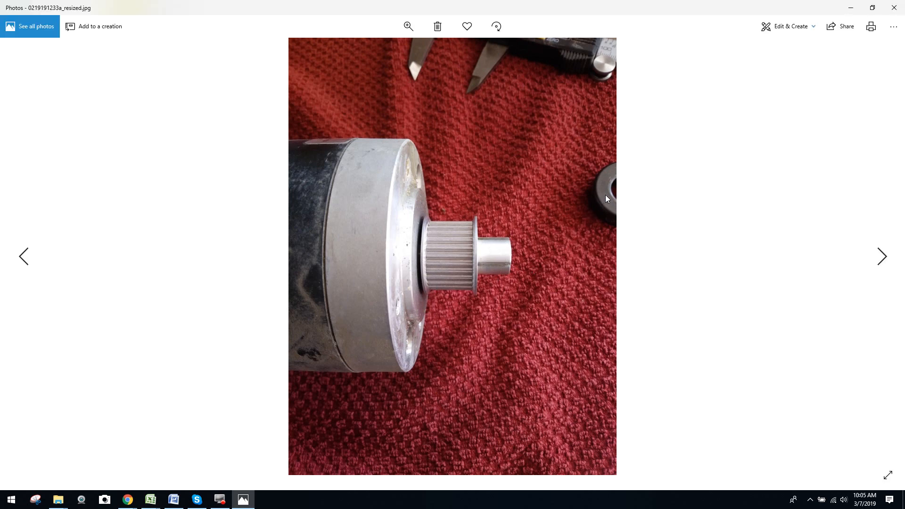
{"action": "mouse_move", "coordinate": [546, 264]}
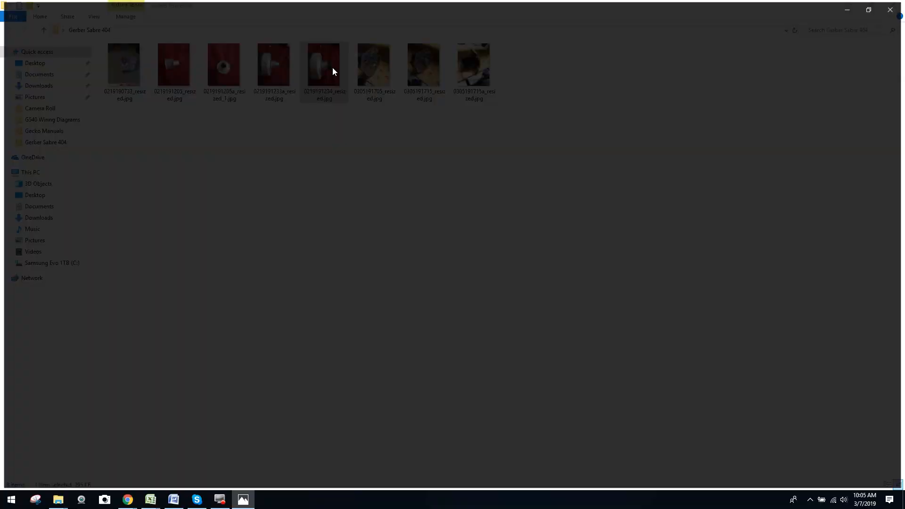
{"action": "double_click", "coordinate": [323, 64]}
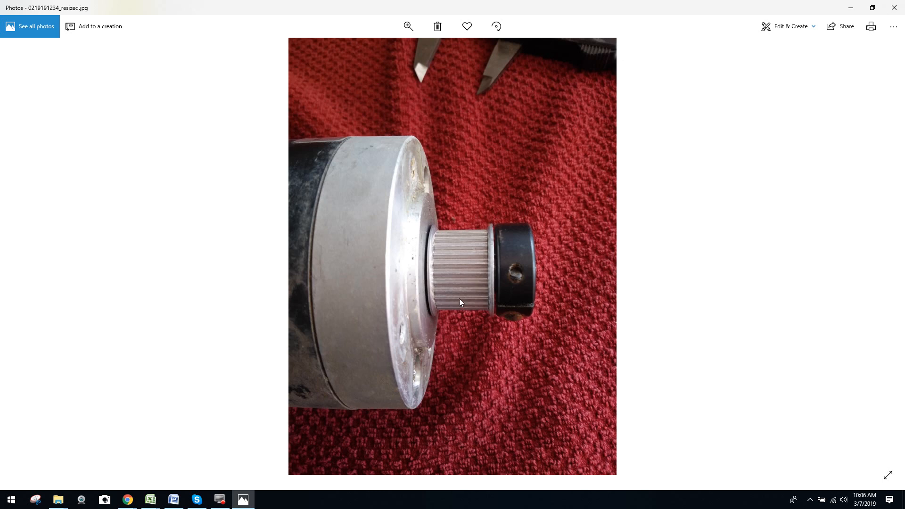
{"action": "mouse_move", "coordinate": [497, 346]}
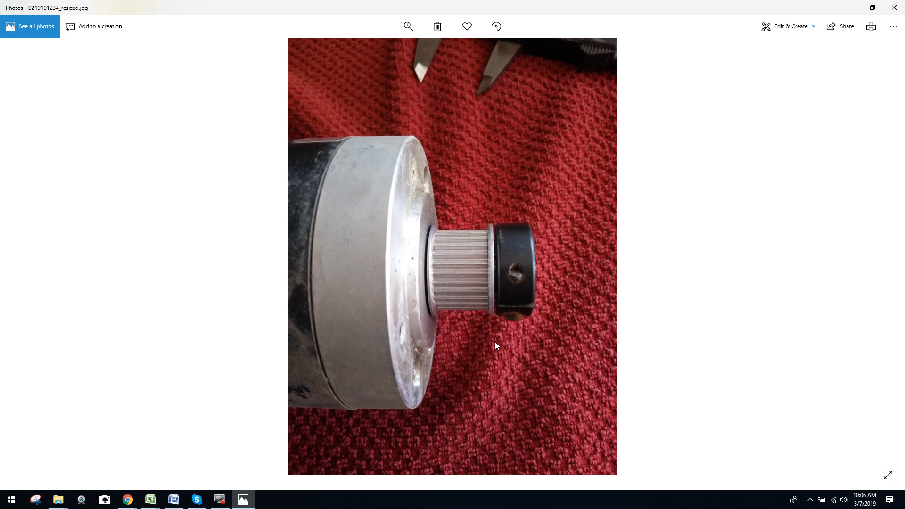
{"action": "mouse_move", "coordinate": [884, 9]}
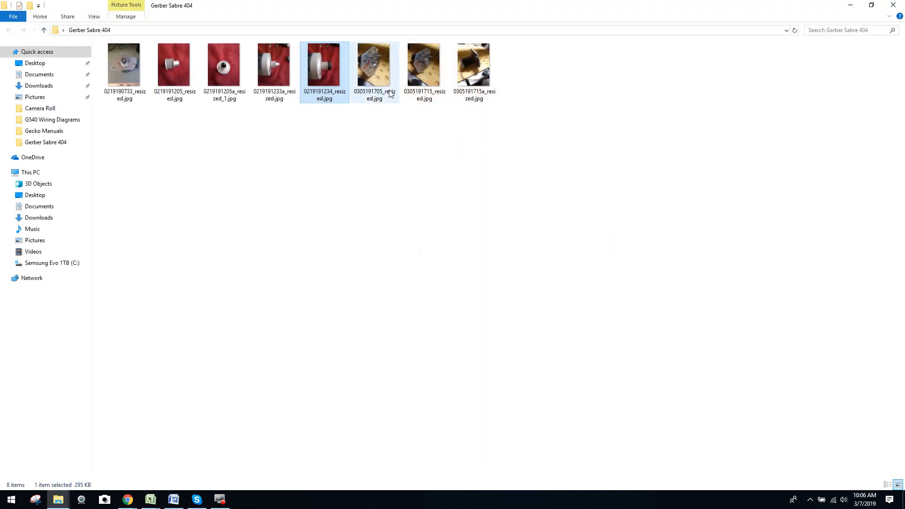
{"action": "double_click", "coordinate": [375, 63]}
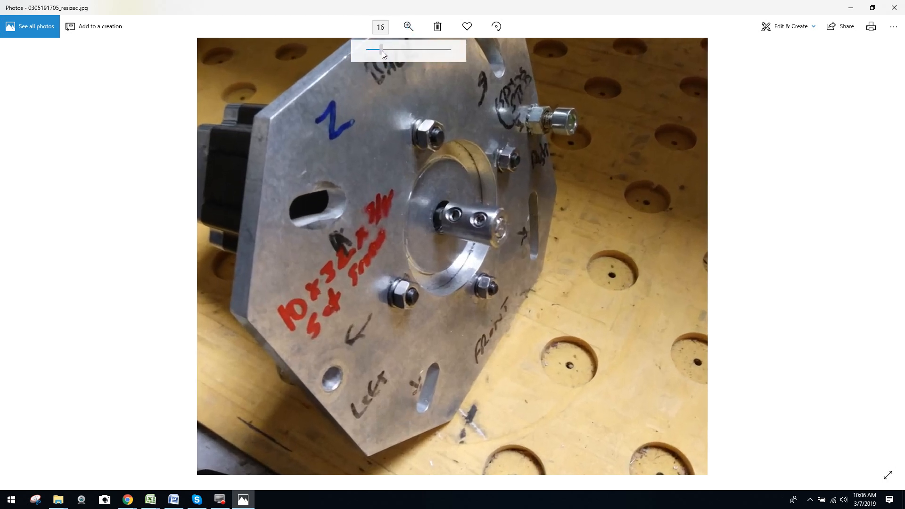
{"action": "left_click_drag", "start_coordinate": [381, 48], "coordinate": [404, 49]}
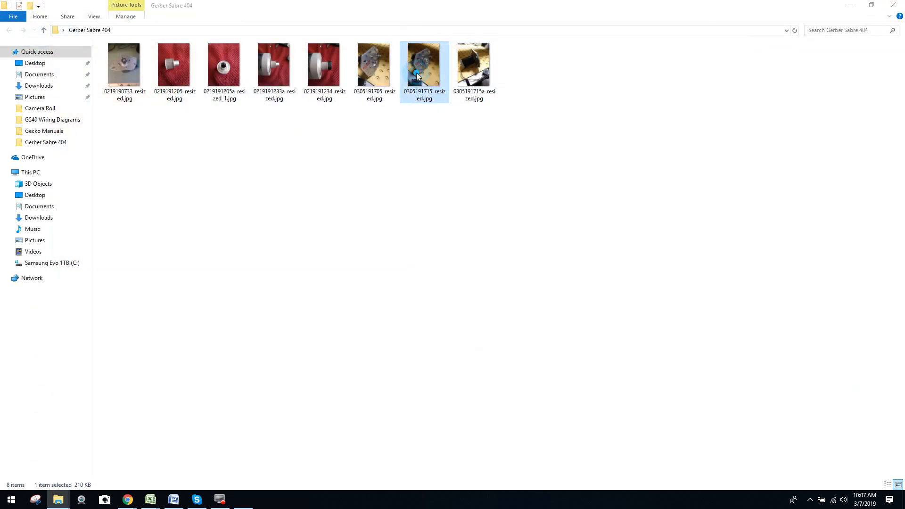
{"action": "double_click", "coordinate": [424, 63]}
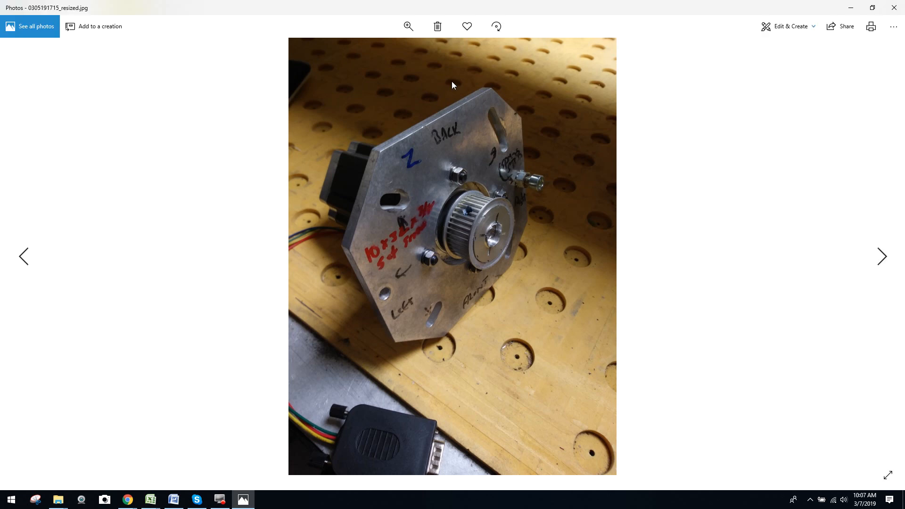
{"action": "left_click", "coordinate": [407, 27]}
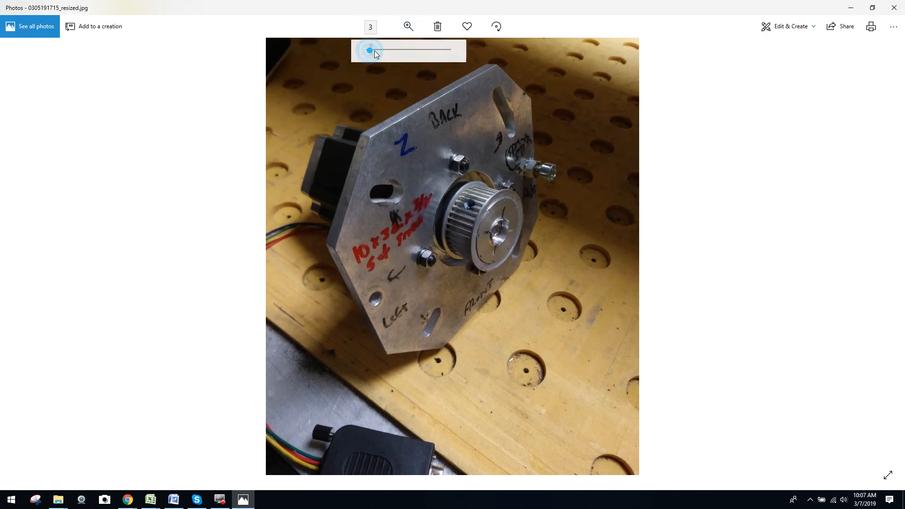
{"action": "left_click_drag", "start_coordinate": [369, 50], "coordinate": [390, 50]}
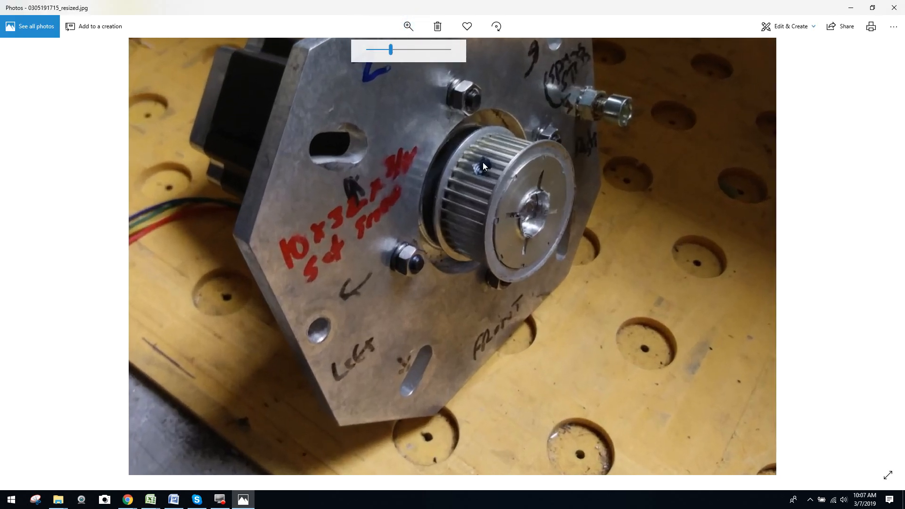
{"action": "mouse_move", "coordinate": [500, 191]}
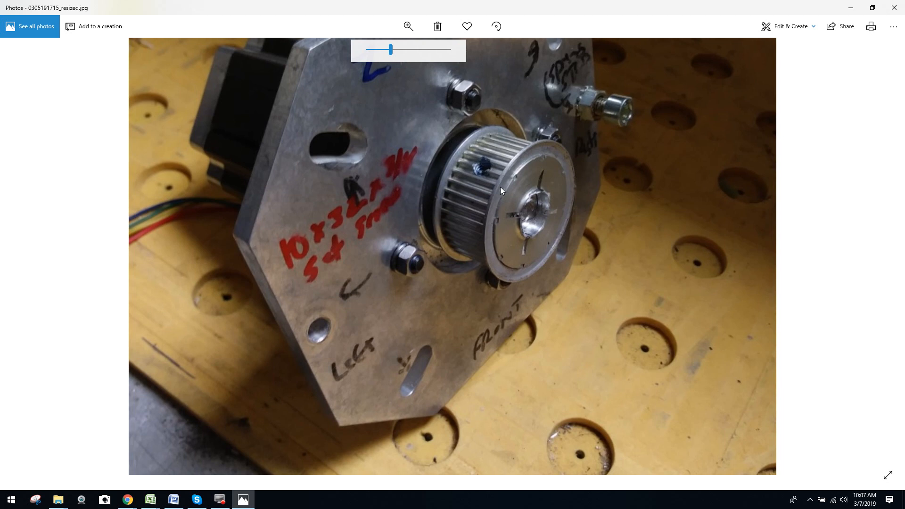
{"action": "mouse_move", "coordinate": [495, 155]}
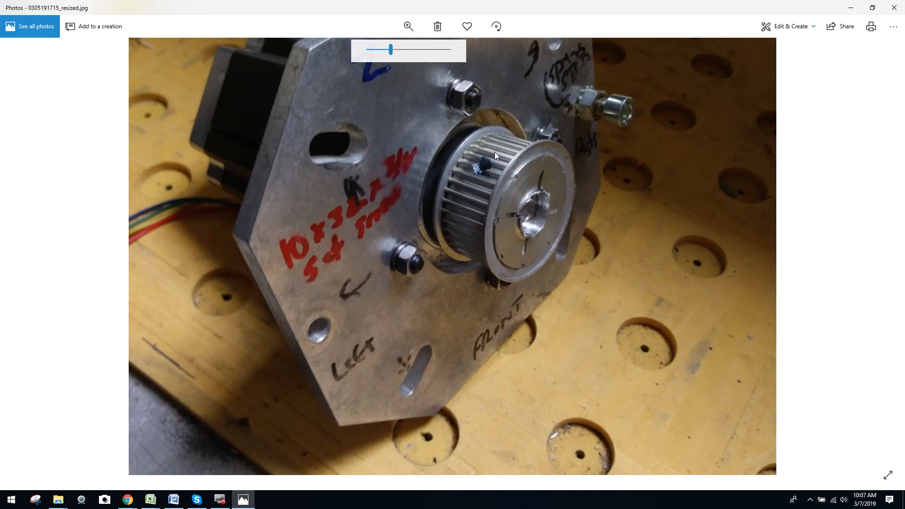
{"action": "mouse_move", "coordinate": [489, 163]}
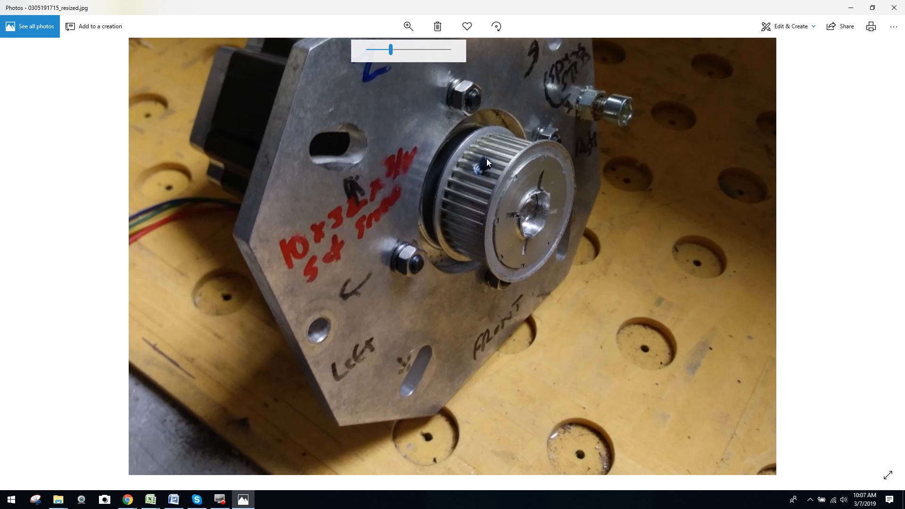
{"action": "mouse_move", "coordinate": [533, 196]}
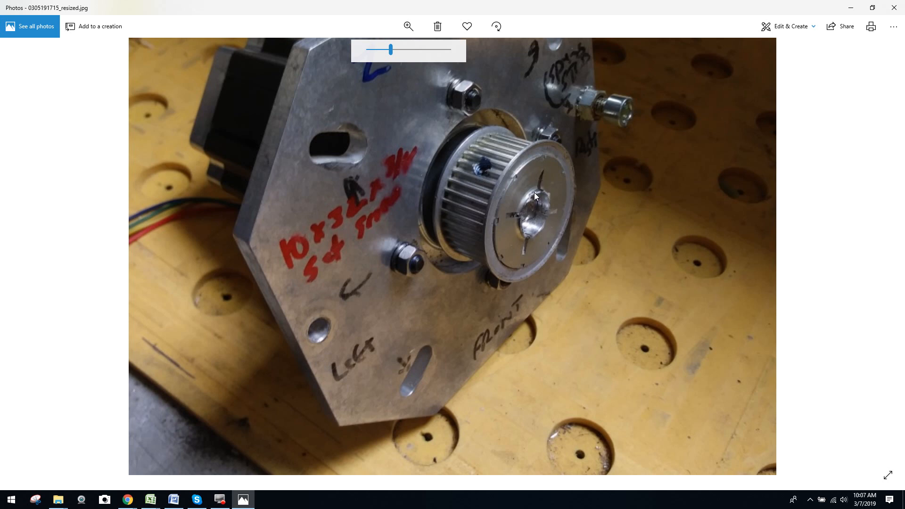
{"action": "mouse_move", "coordinate": [534, 224]}
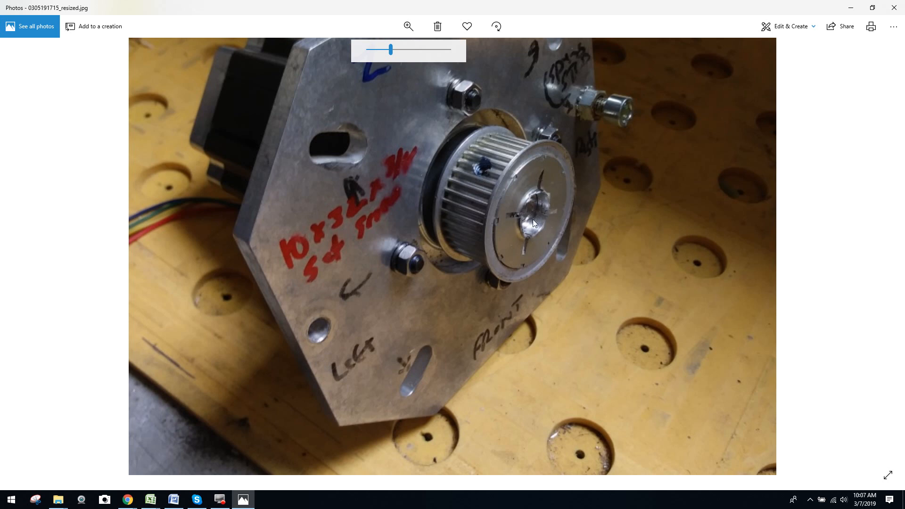
{"action": "mouse_move", "coordinate": [484, 166]}
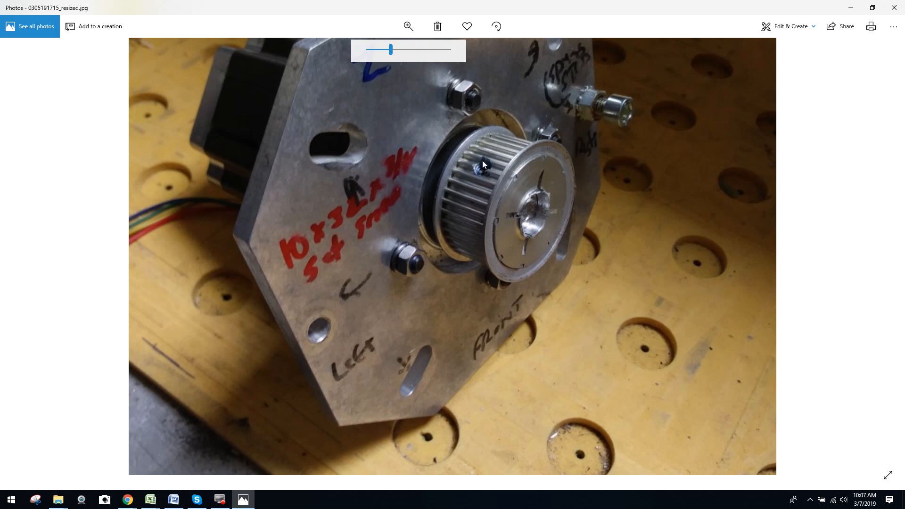
{"action": "mouse_move", "coordinate": [588, 172]}
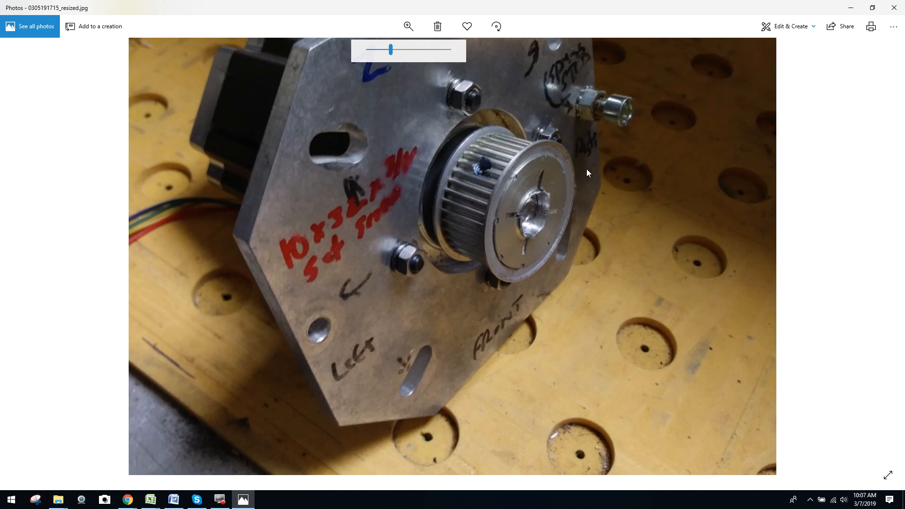
{"action": "mouse_move", "coordinate": [530, 200]}
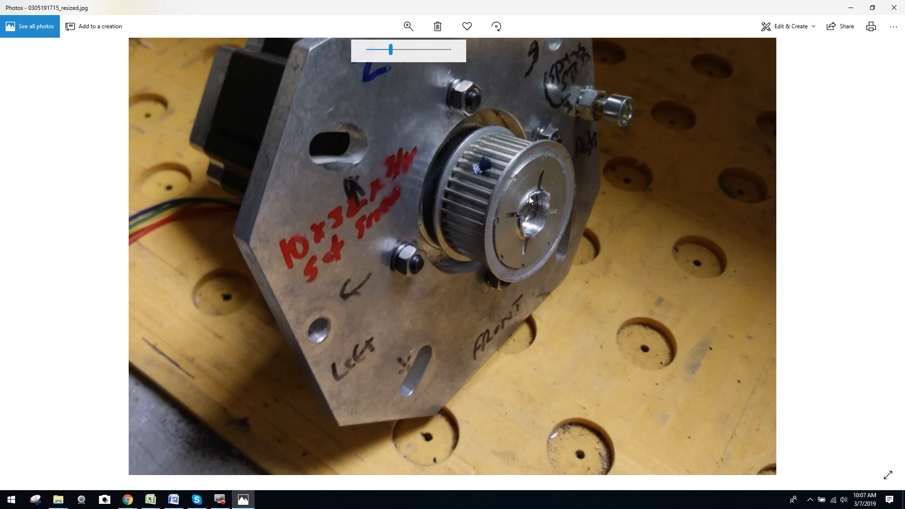
{"action": "mouse_move", "coordinate": [575, 175]}
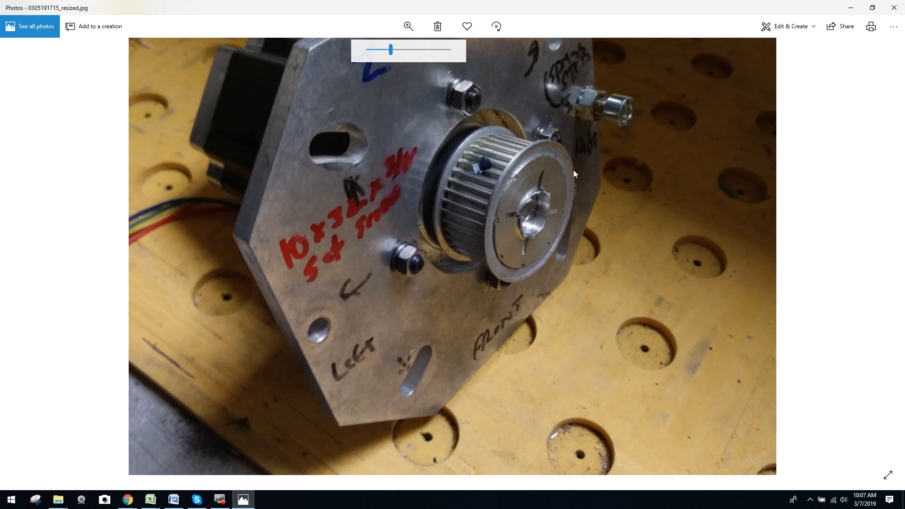
{"action": "mouse_move", "coordinate": [582, 181]}
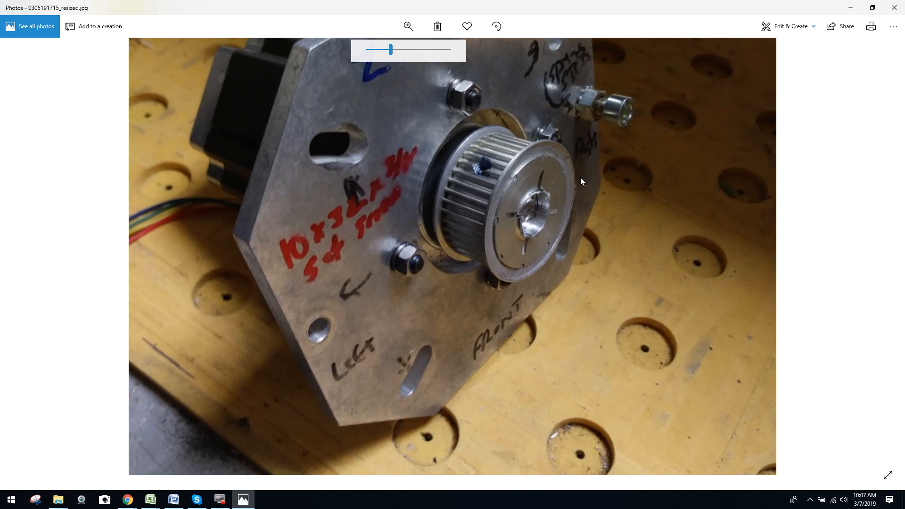
{"action": "mouse_move", "coordinate": [497, 256]}
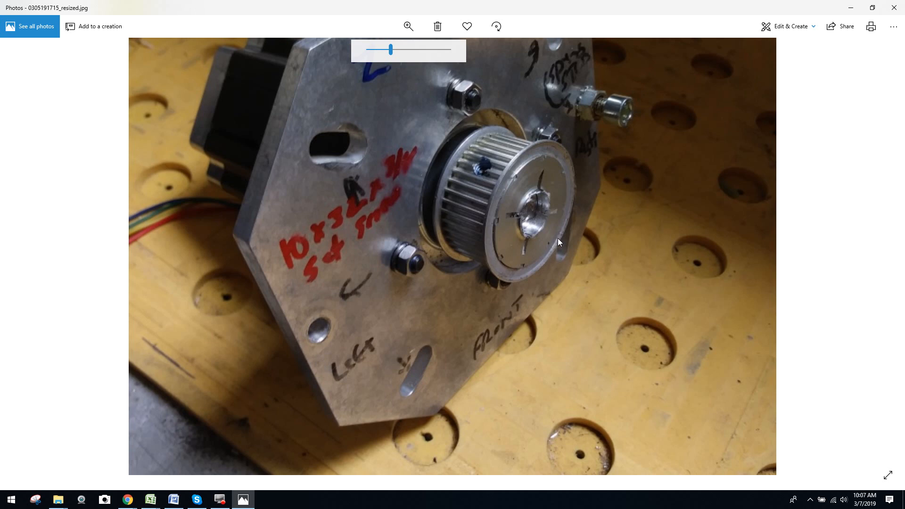
{"action": "mouse_move", "coordinate": [442, 229]}
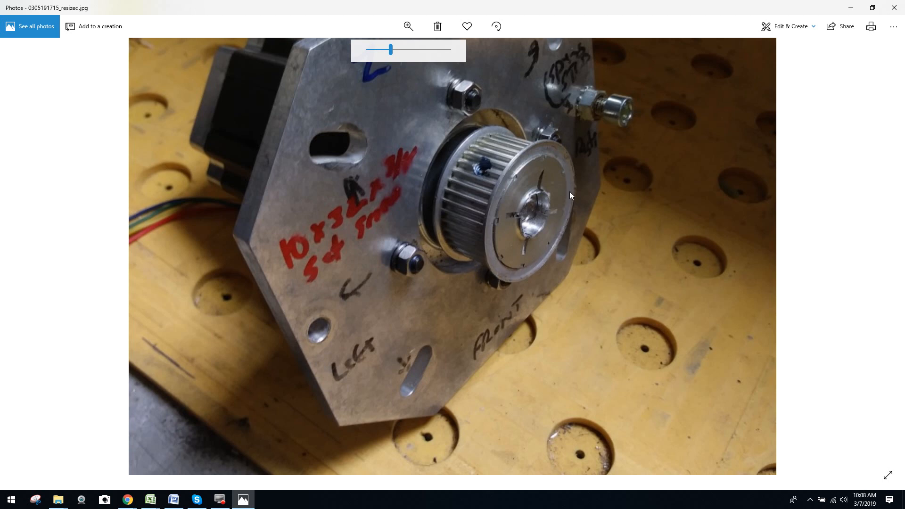
{"action": "mouse_move", "coordinate": [502, 175]}
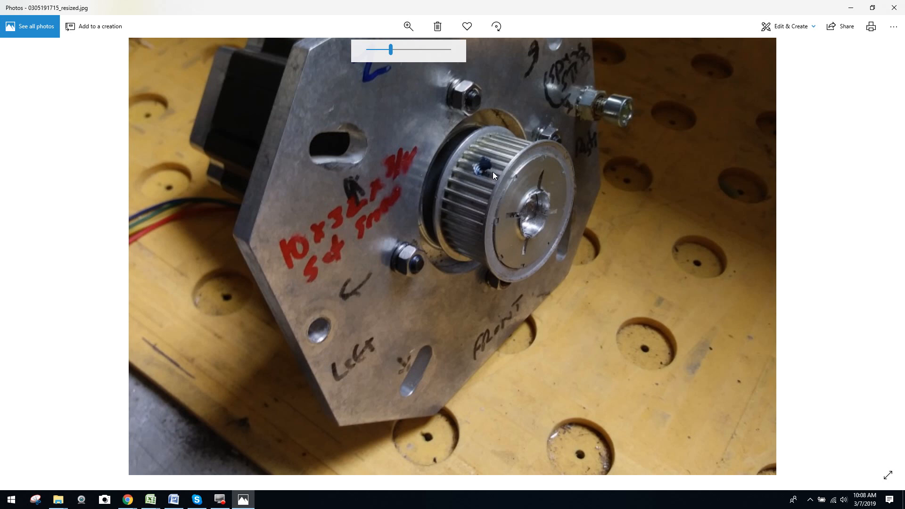
{"action": "mouse_move", "coordinate": [487, 184]}
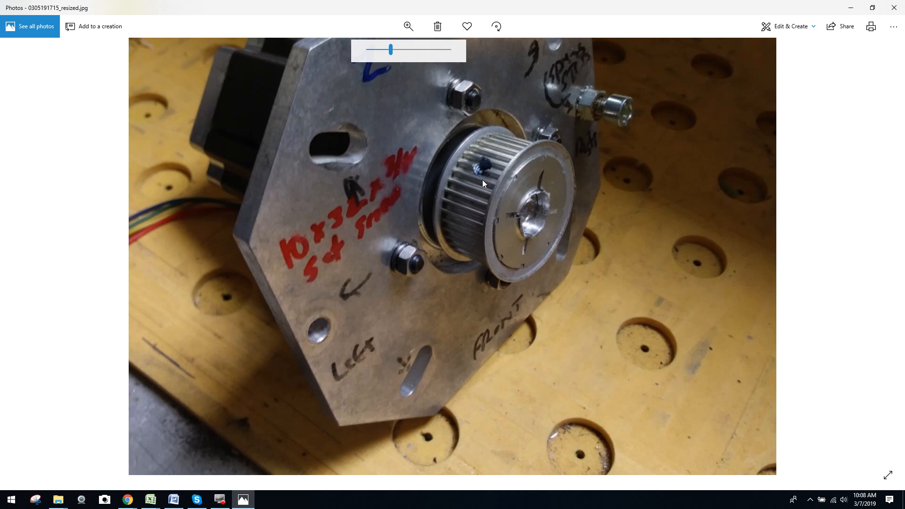
{"action": "mouse_move", "coordinate": [487, 310]}
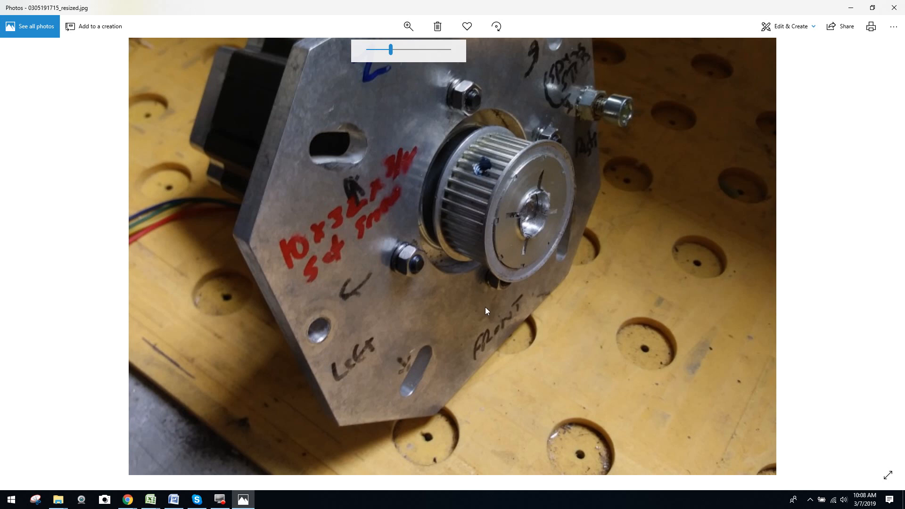
{"action": "mouse_move", "coordinate": [537, 343]}
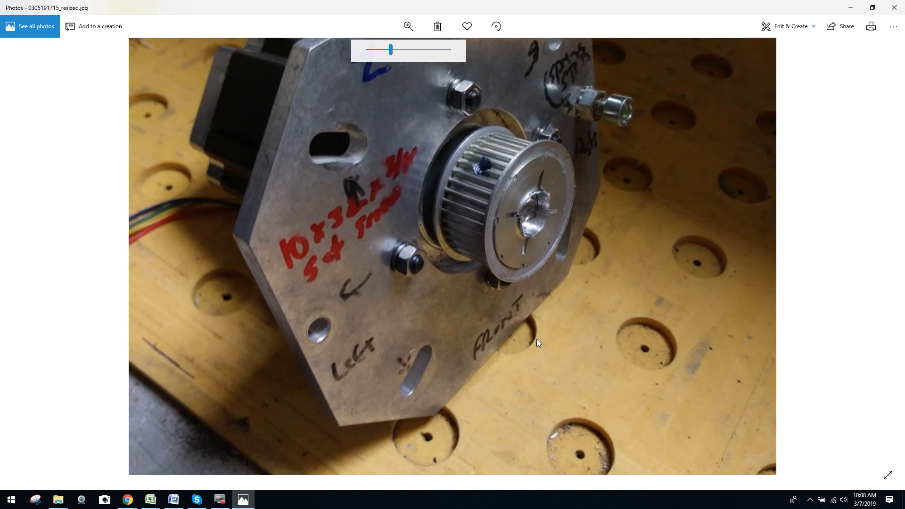
{"action": "mouse_move", "coordinate": [572, 330]}
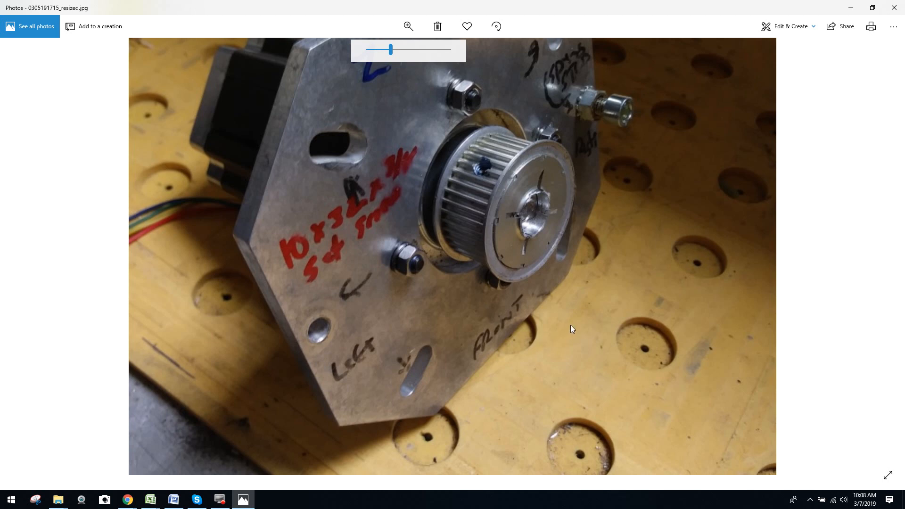
{"action": "mouse_move", "coordinate": [581, 260]}
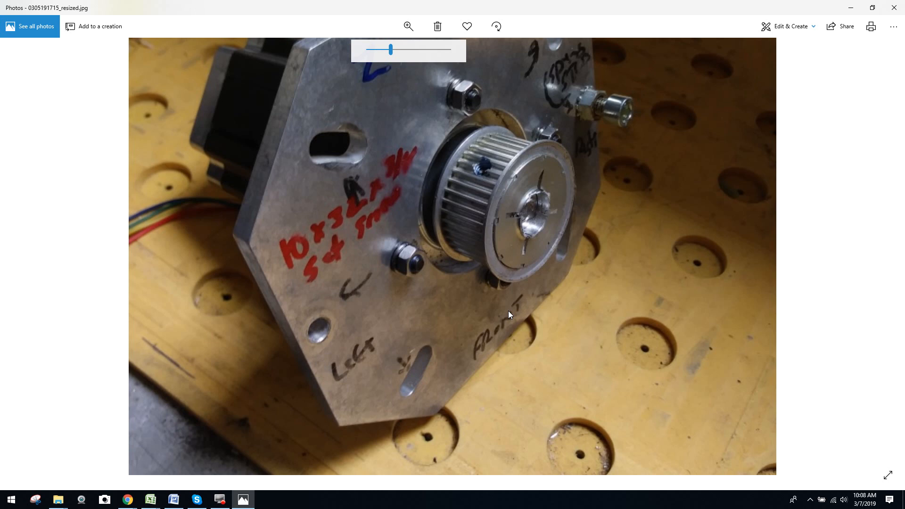
{"action": "mouse_move", "coordinate": [583, 146]}
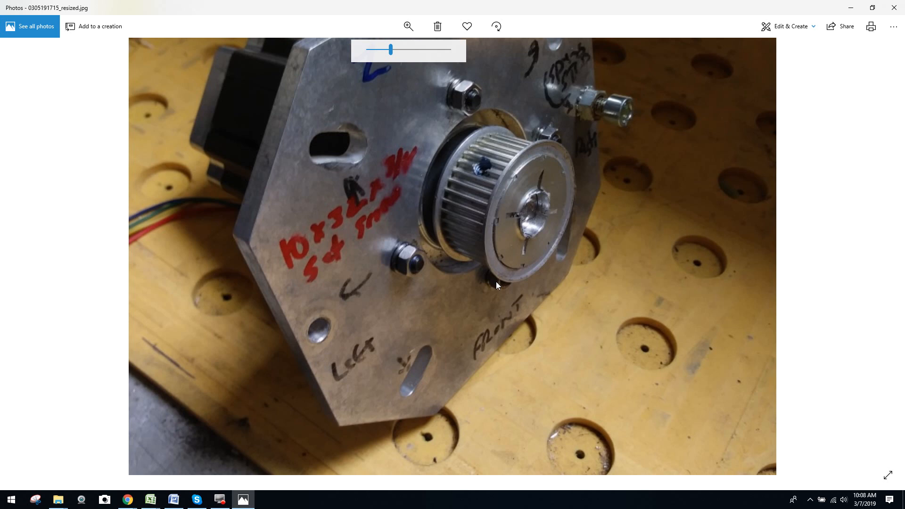
{"action": "mouse_move", "coordinate": [582, 236]}
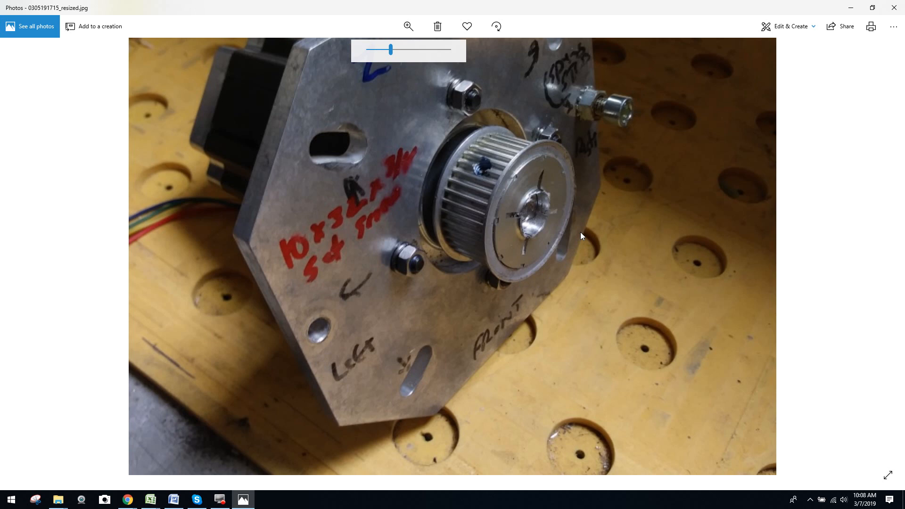
{"action": "mouse_move", "coordinate": [617, 267]}
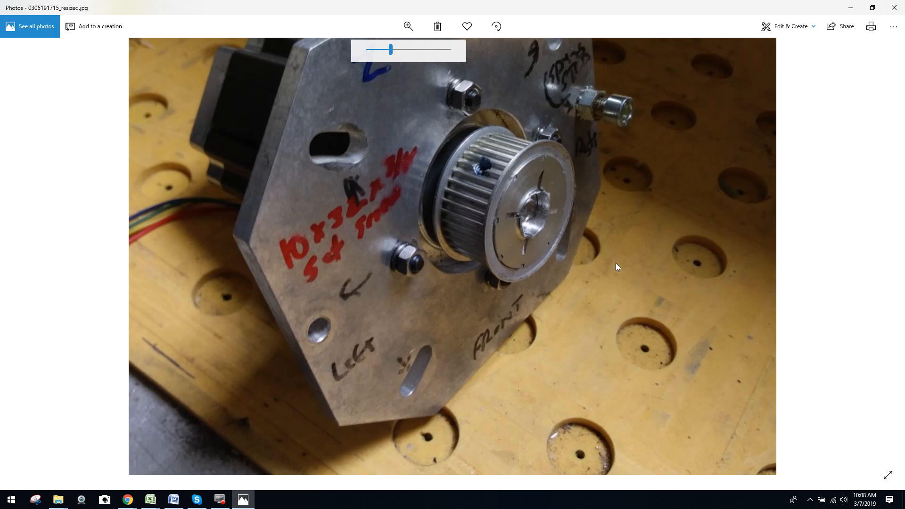
{"action": "mouse_move", "coordinate": [443, 145]}
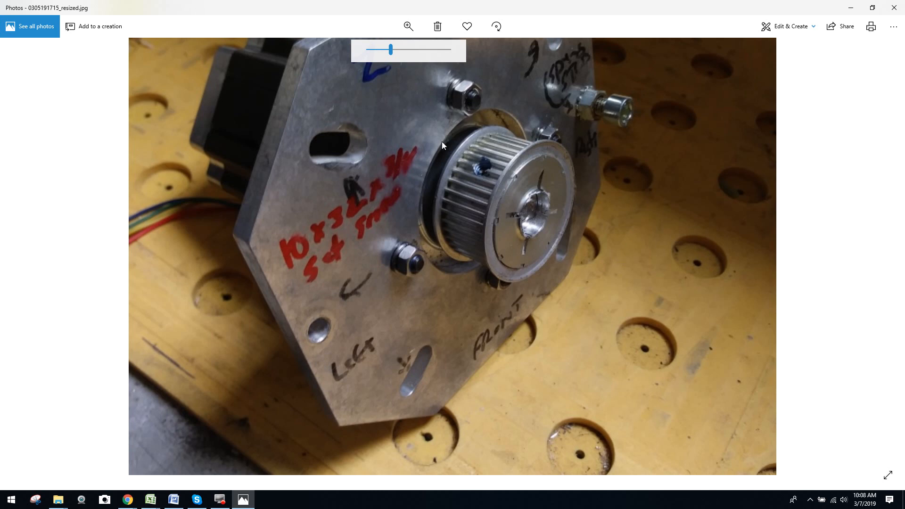
{"action": "mouse_move", "coordinate": [547, 315]}
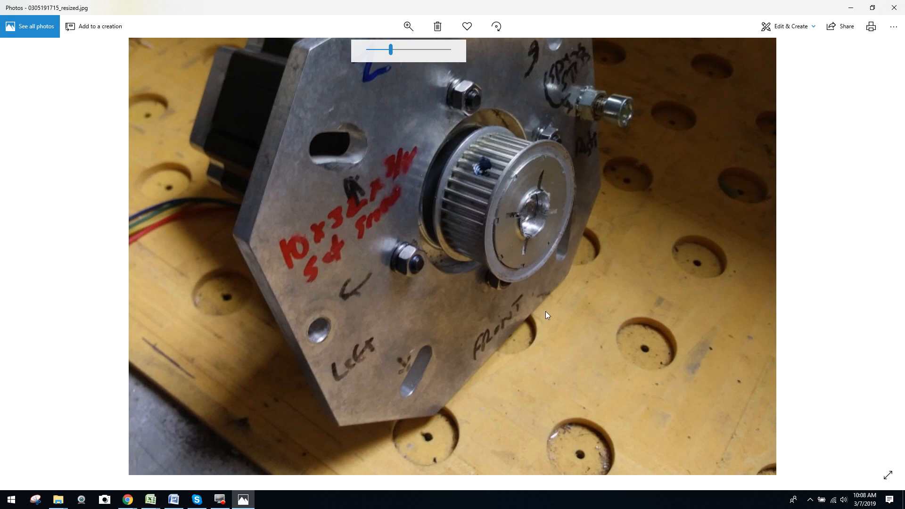
{"action": "mouse_move", "coordinate": [479, 167]}
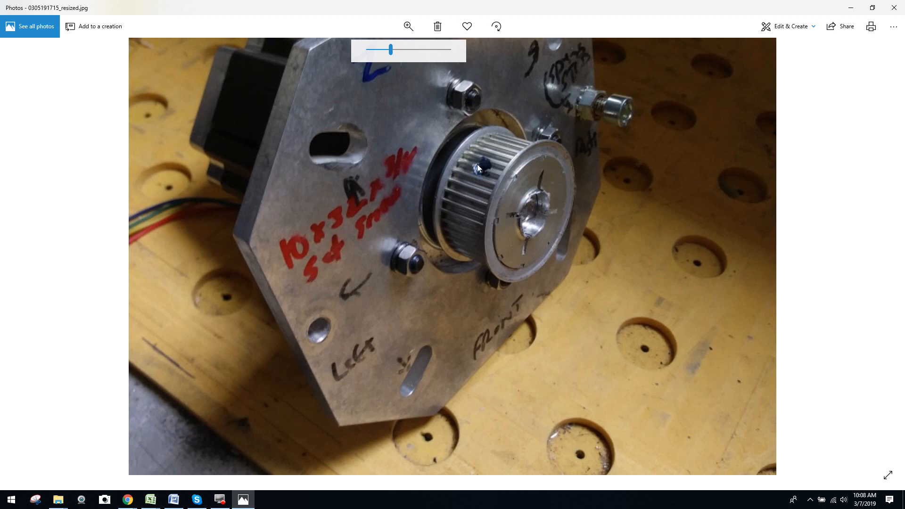
{"action": "mouse_move", "coordinate": [550, 304]}
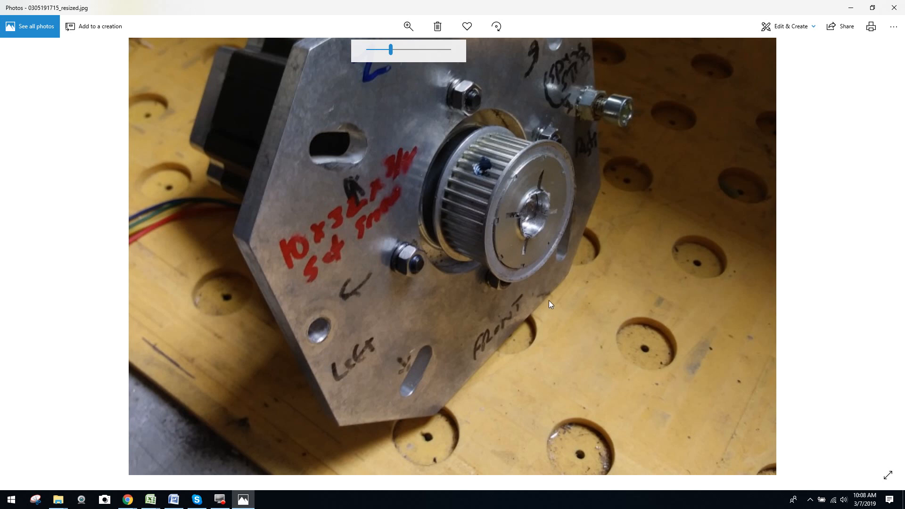
{"action": "mouse_move", "coordinate": [504, 323]}
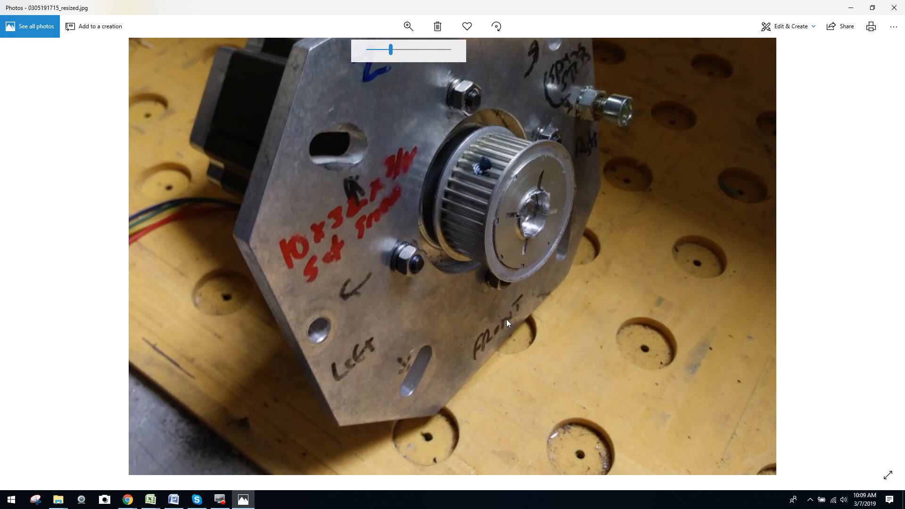
{"action": "mouse_move", "coordinate": [586, 224]}
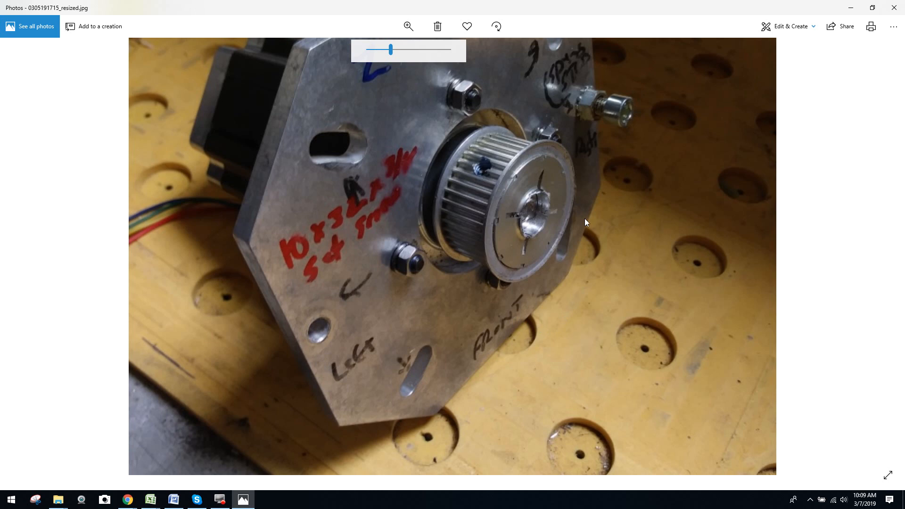
{"action": "mouse_move", "coordinate": [619, 214]}
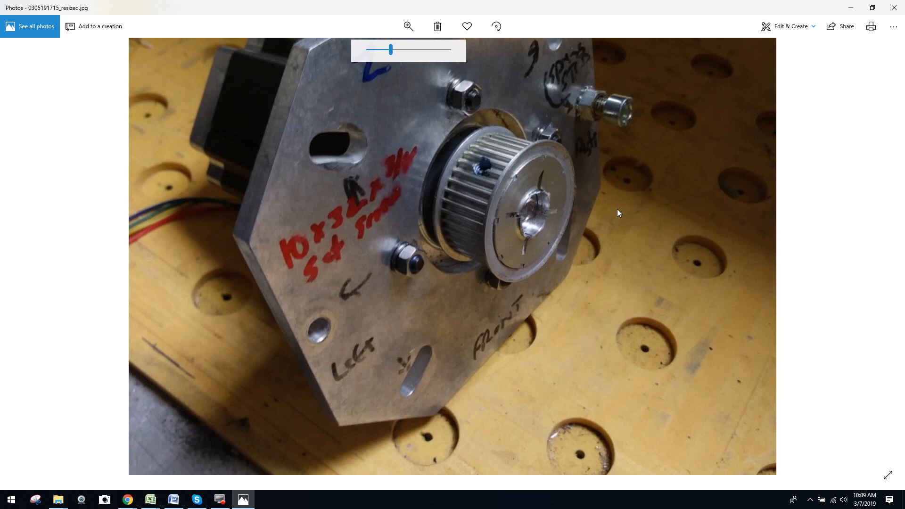
{"action": "mouse_move", "coordinate": [615, 186]}
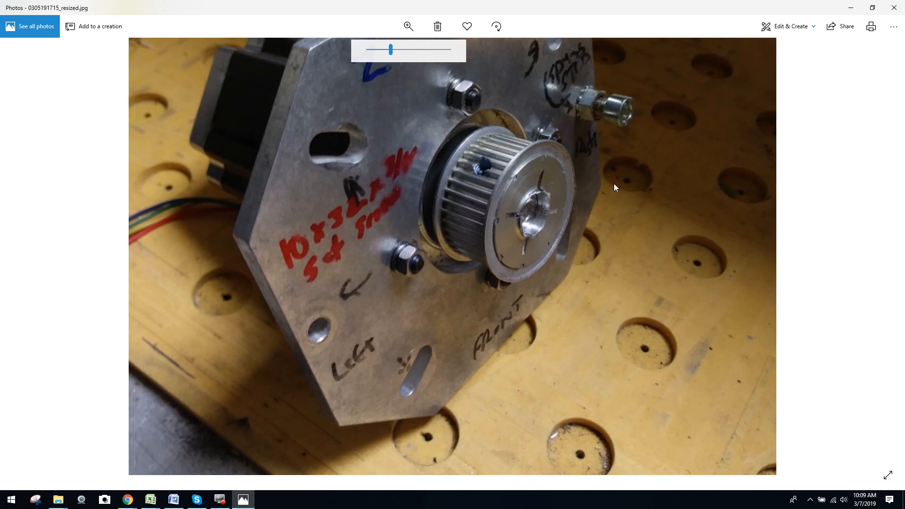
{"action": "mouse_move", "coordinate": [475, 237]}
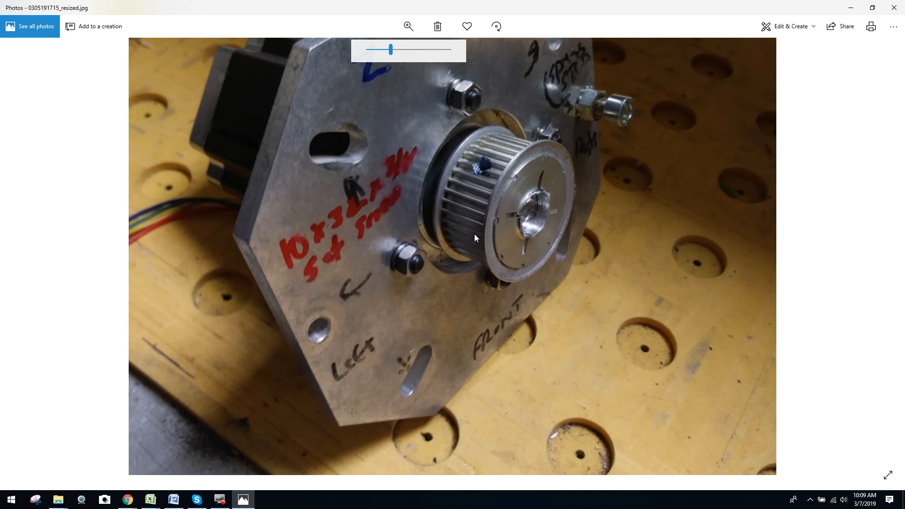
{"action": "mouse_move", "coordinate": [504, 308]}
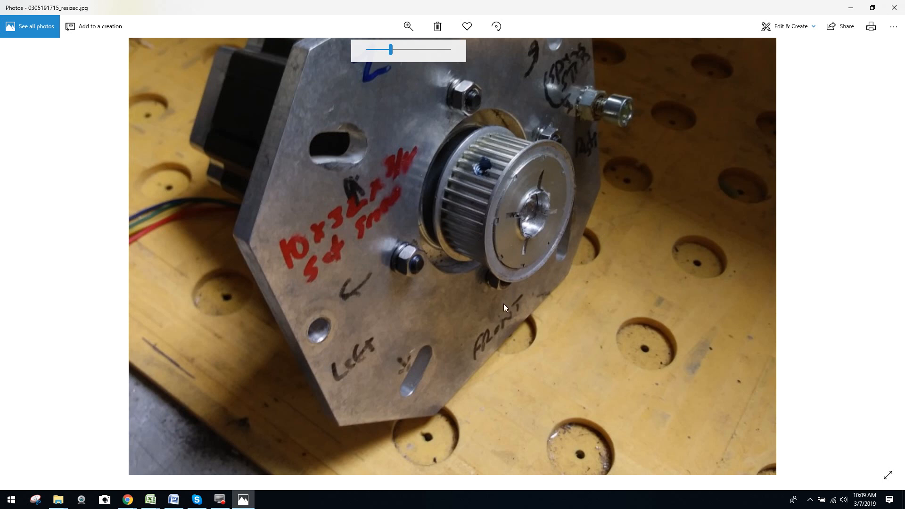
{"action": "mouse_move", "coordinate": [496, 244]}
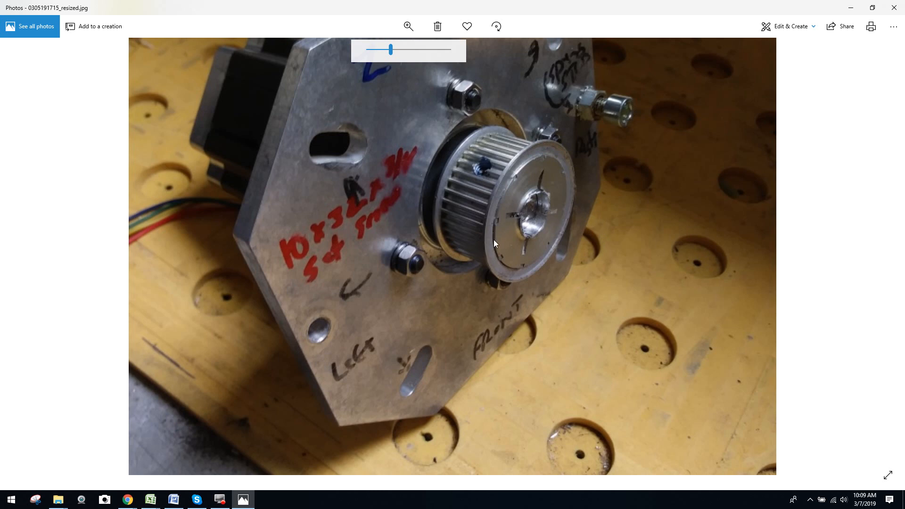
{"action": "mouse_move", "coordinate": [552, 141]}
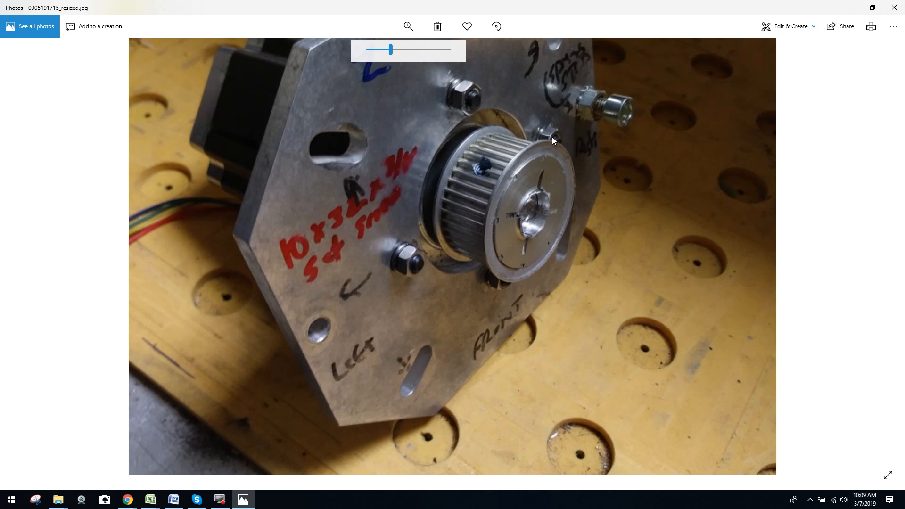
{"action": "mouse_move", "coordinate": [494, 231]}
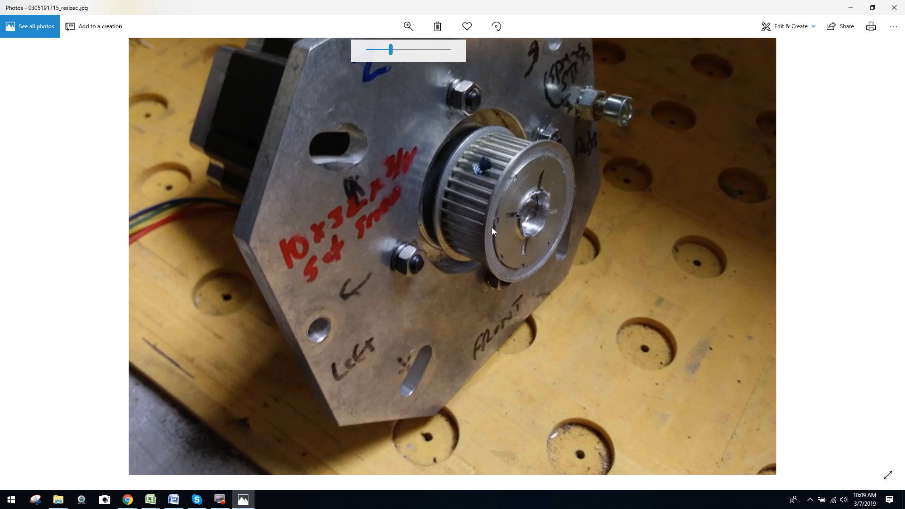
{"action": "mouse_move", "coordinate": [402, 81]}
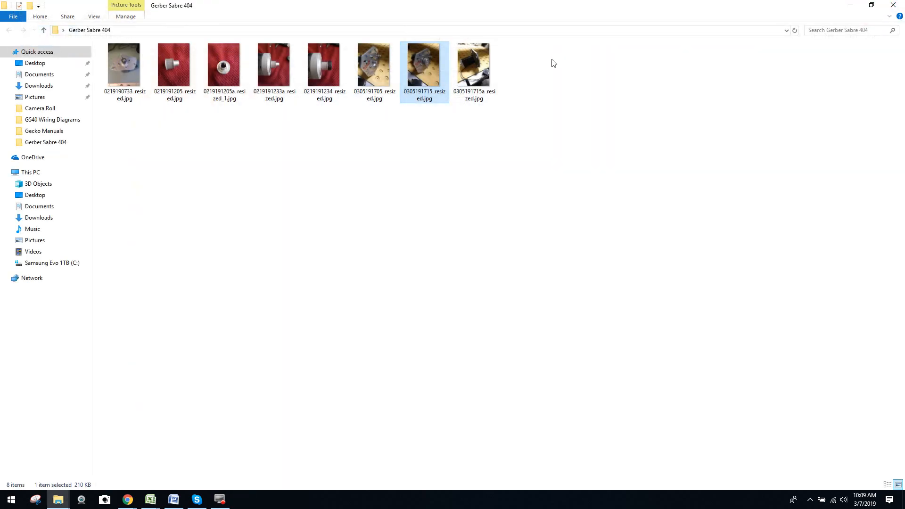
Open the Z-axis motor plate photo with the shaft coupler from the Gerber Sabre 404 folder
{"action": "double_click", "coordinate": [424, 63]}
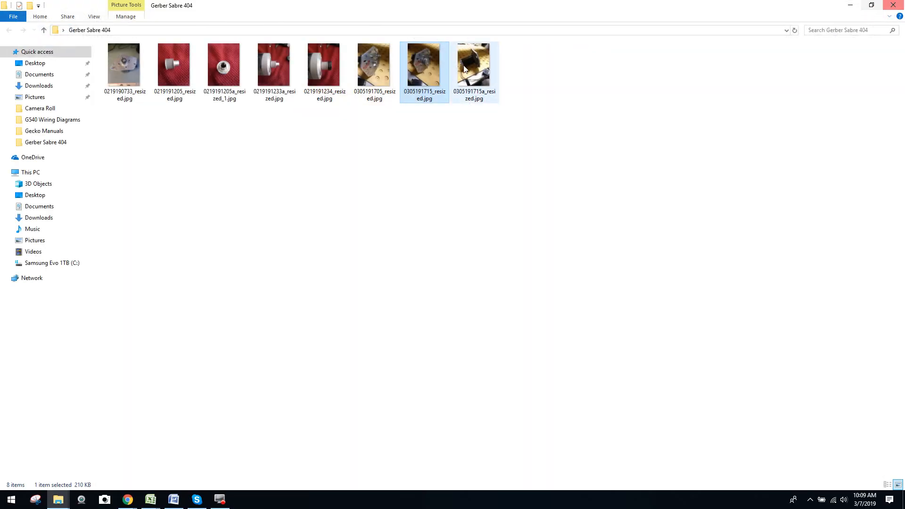
{"action": "double_click", "coordinate": [374, 65]}
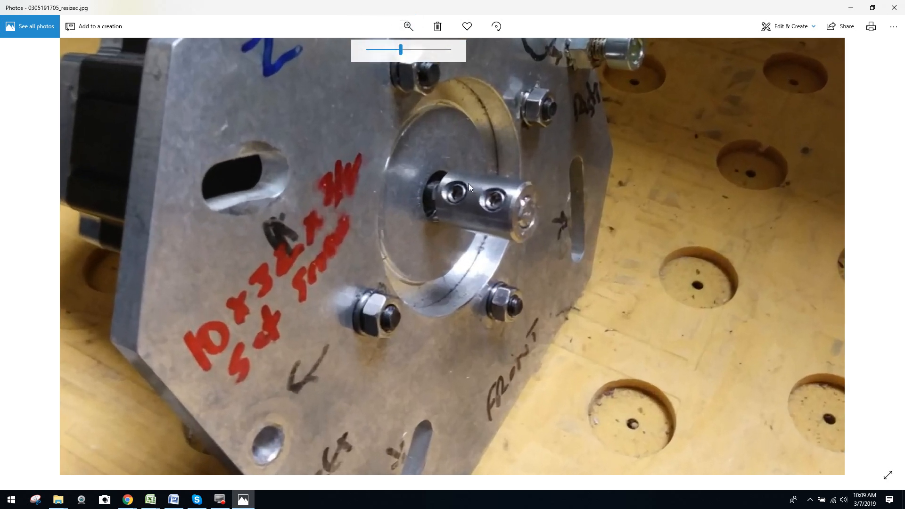
{"action": "mouse_move", "coordinate": [526, 216]}
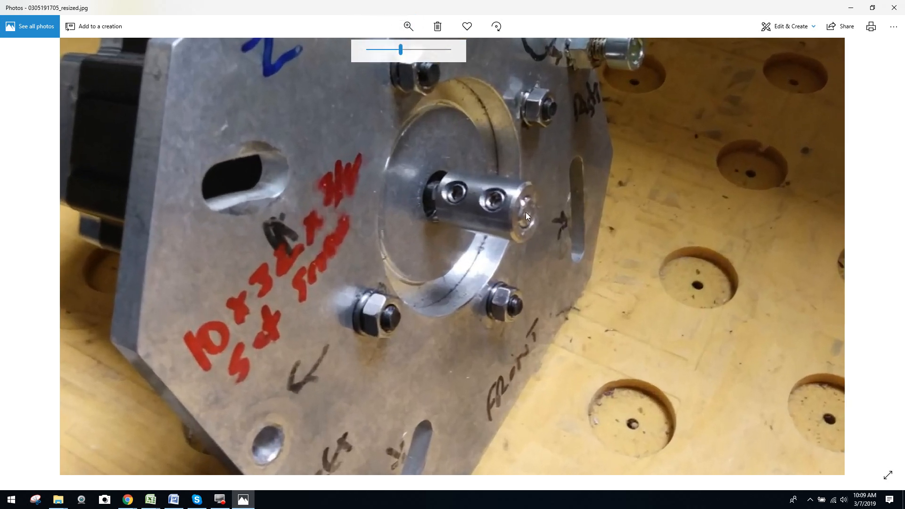
{"action": "mouse_move", "coordinate": [547, 246]}
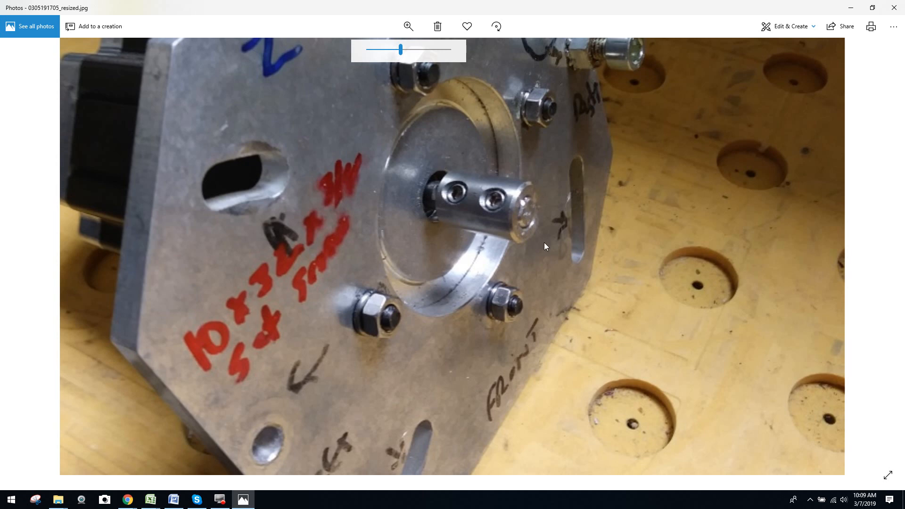
{"action": "mouse_move", "coordinate": [538, 261]}
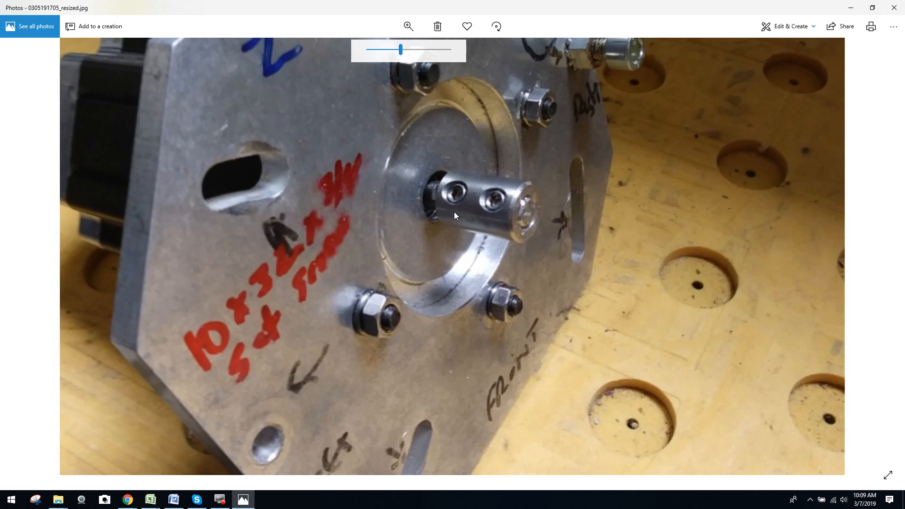
{"action": "mouse_move", "coordinate": [527, 187]}
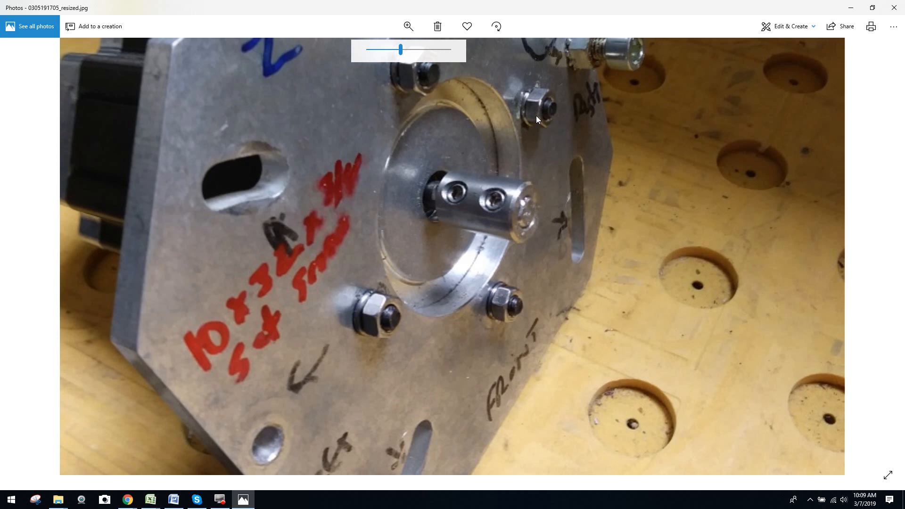
{"action": "mouse_move", "coordinate": [487, 214]}
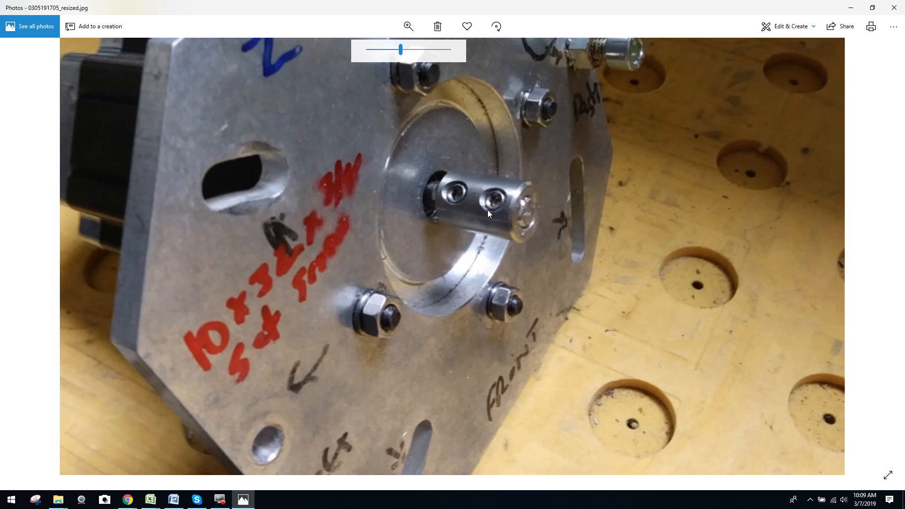
{"action": "mouse_move", "coordinate": [513, 57]}
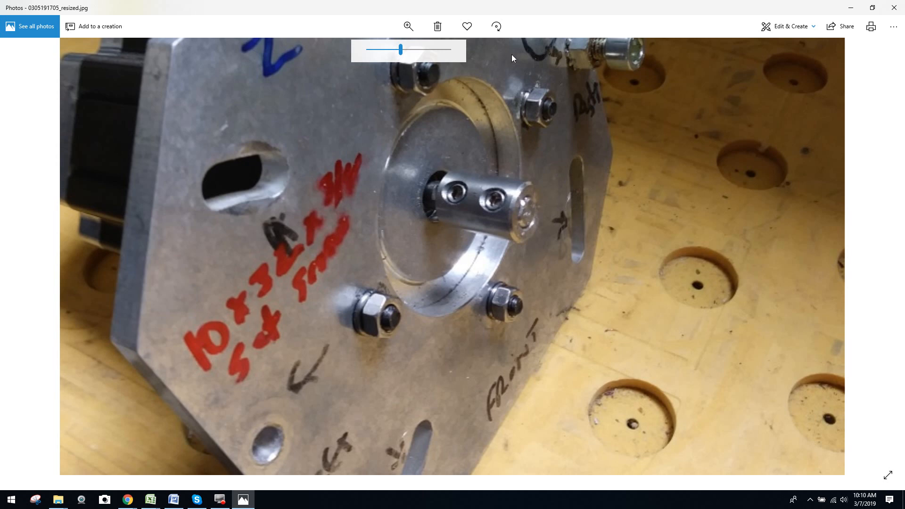
{"action": "mouse_move", "coordinate": [560, 235]}
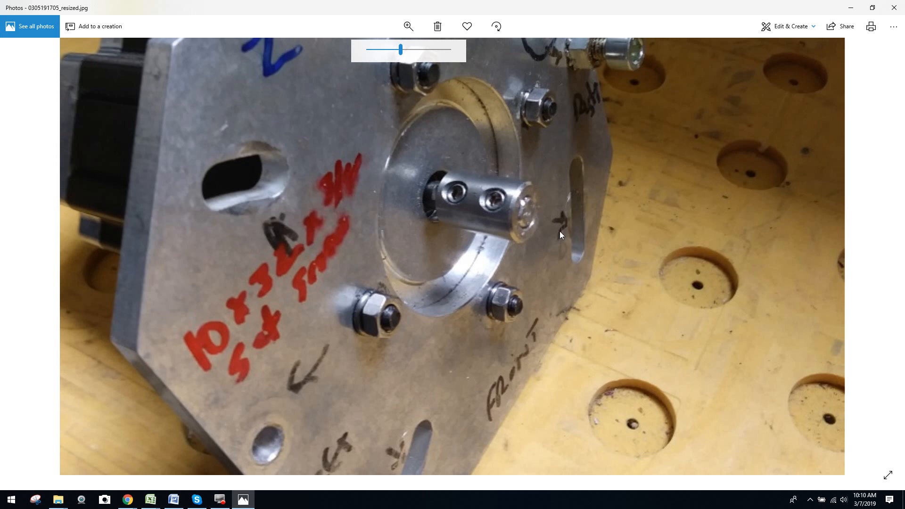
{"action": "mouse_move", "coordinate": [468, 184]}
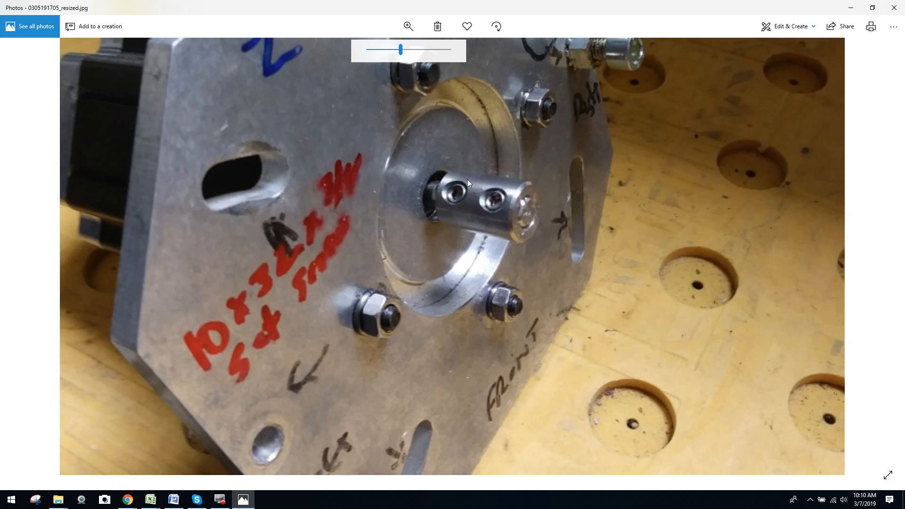
{"action": "mouse_move", "coordinate": [536, 199]}
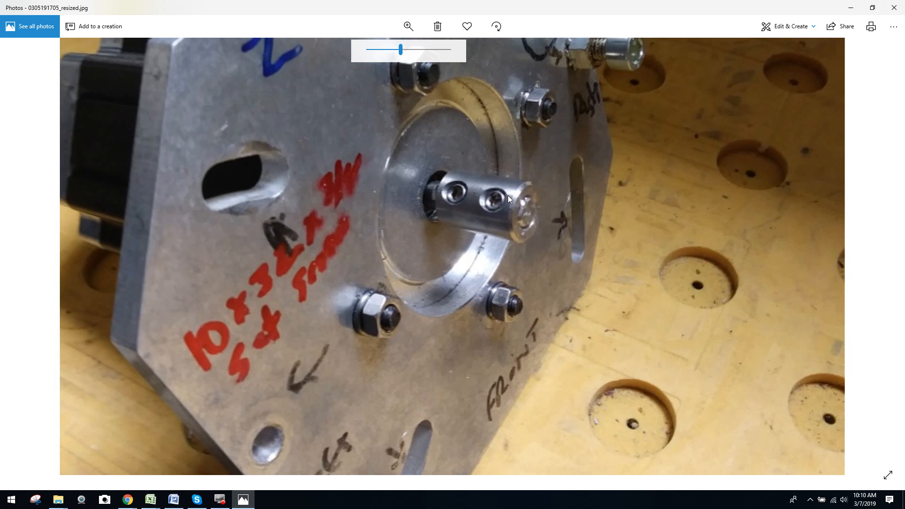
{"action": "mouse_move", "coordinate": [628, 208]}
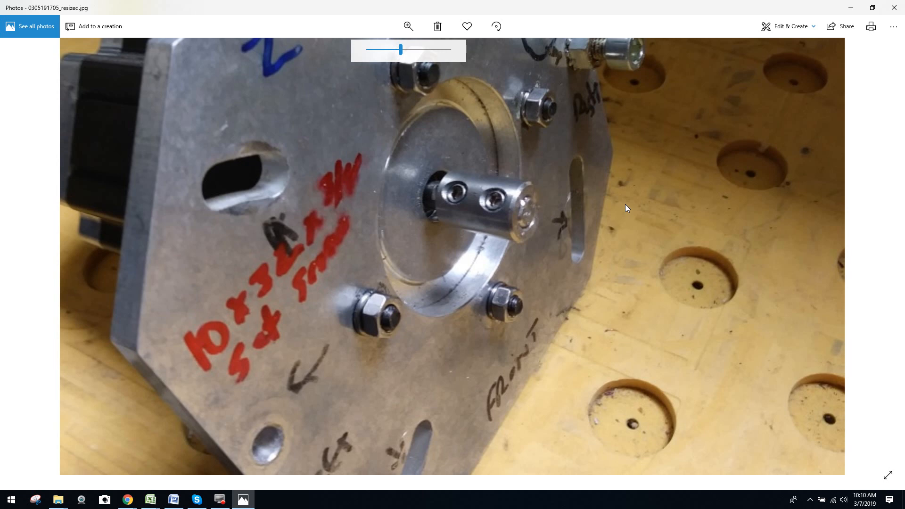
{"action": "mouse_move", "coordinate": [894, 10]}
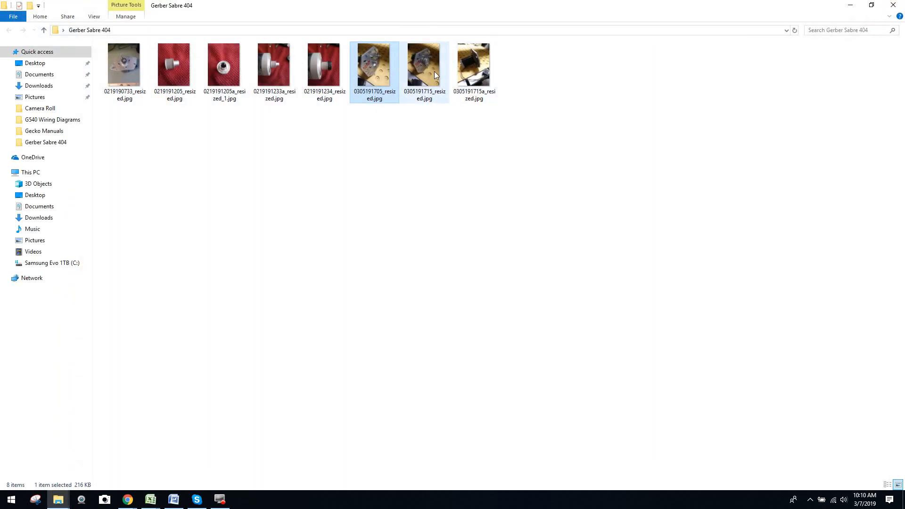
{"action": "double_click", "coordinate": [374, 63]}
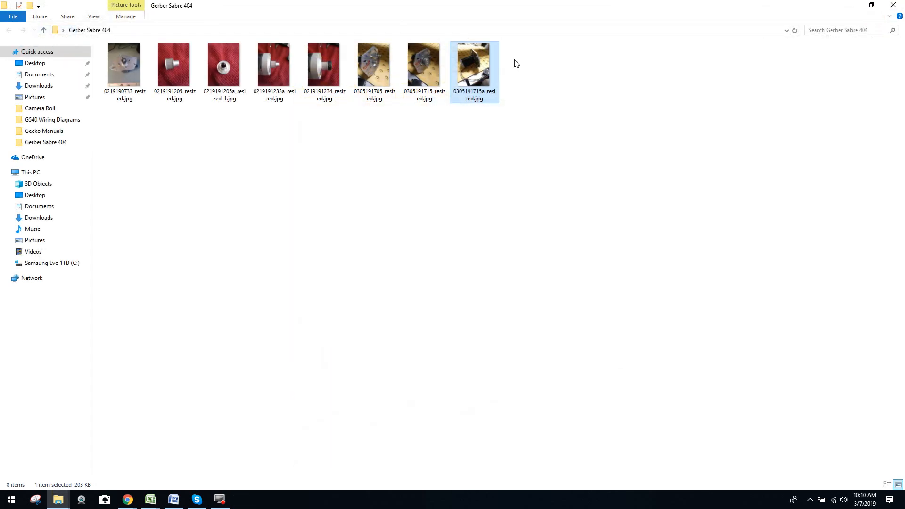
{"action": "mouse_move", "coordinate": [423, 62]}
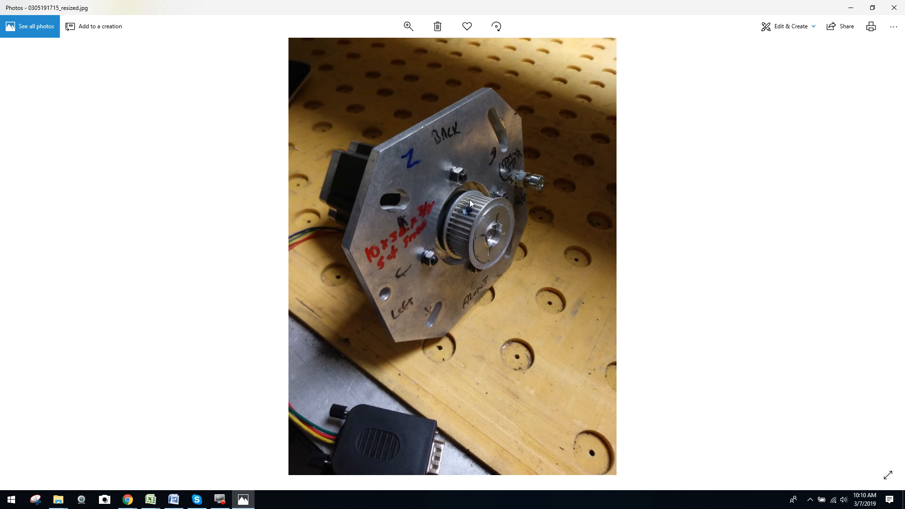
{"action": "mouse_move", "coordinate": [471, 290]}
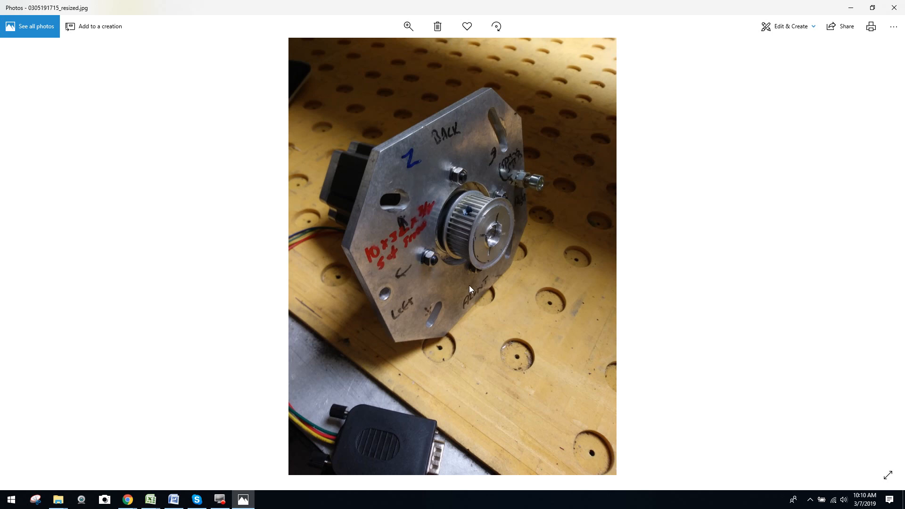
{"action": "mouse_move", "coordinate": [562, 233]}
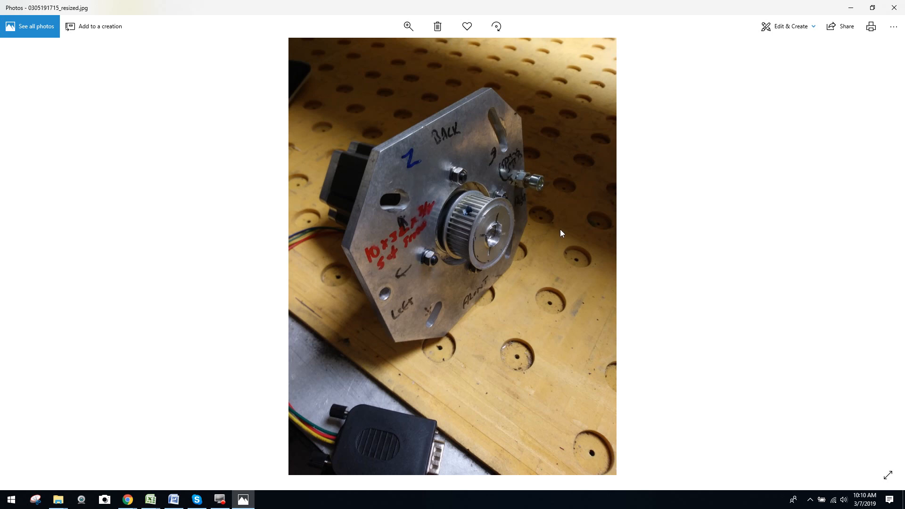
{"action": "mouse_move", "coordinate": [648, 207]}
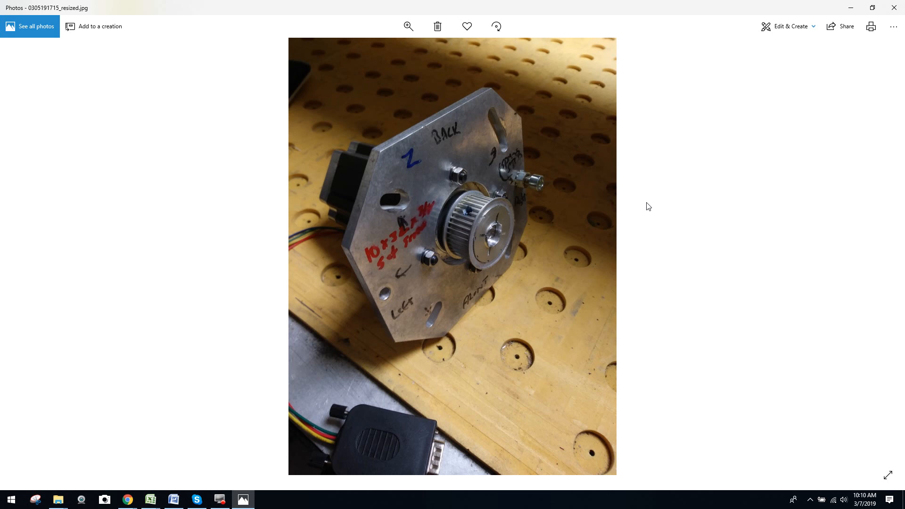